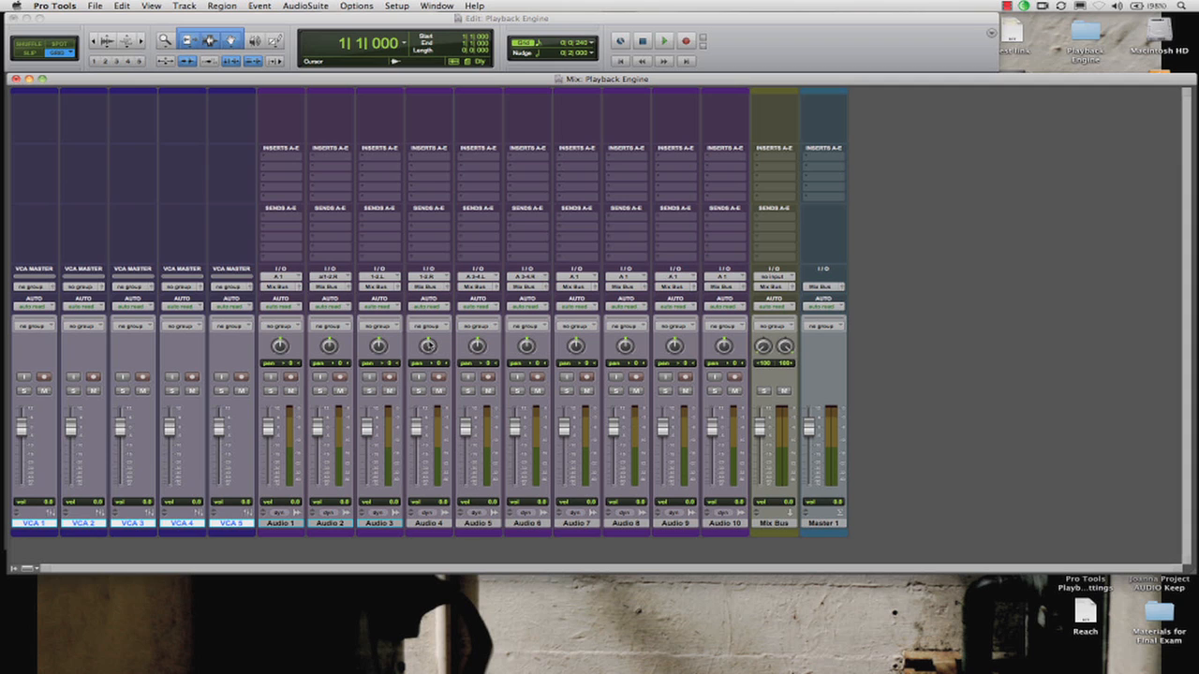
Bring up the Playback Engine settings from the Setup menu.
{"action": "left_click", "coordinate": [397, 5]}
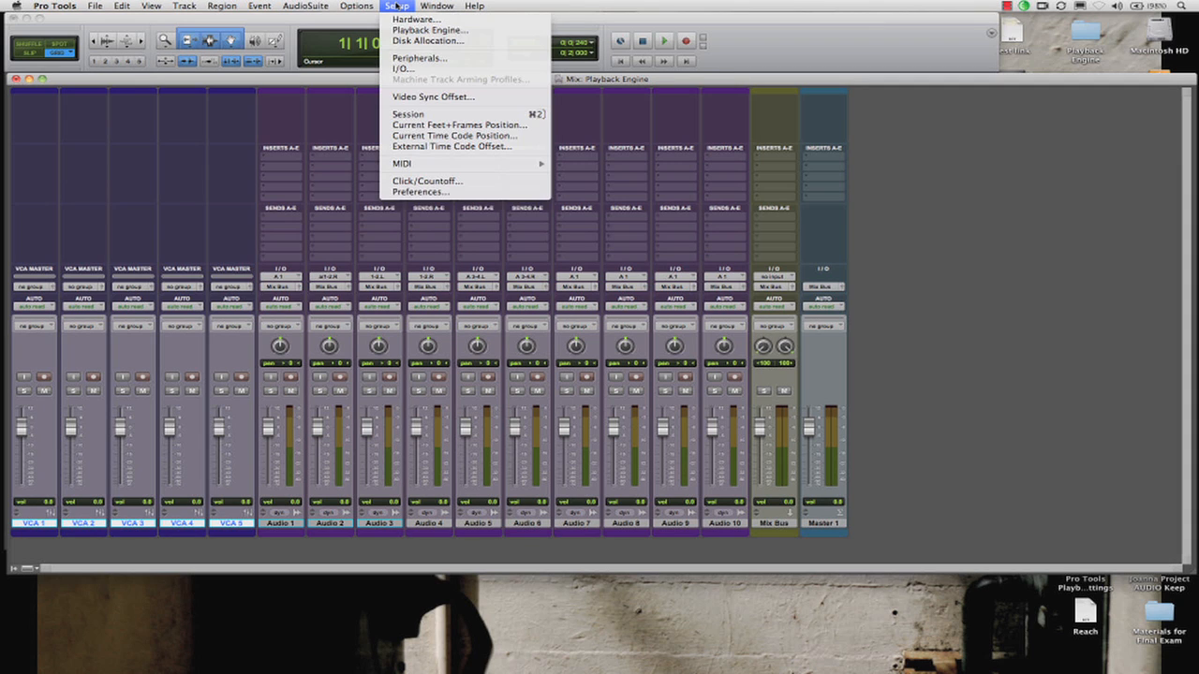
{"action": "left_click", "coordinate": [431, 30]}
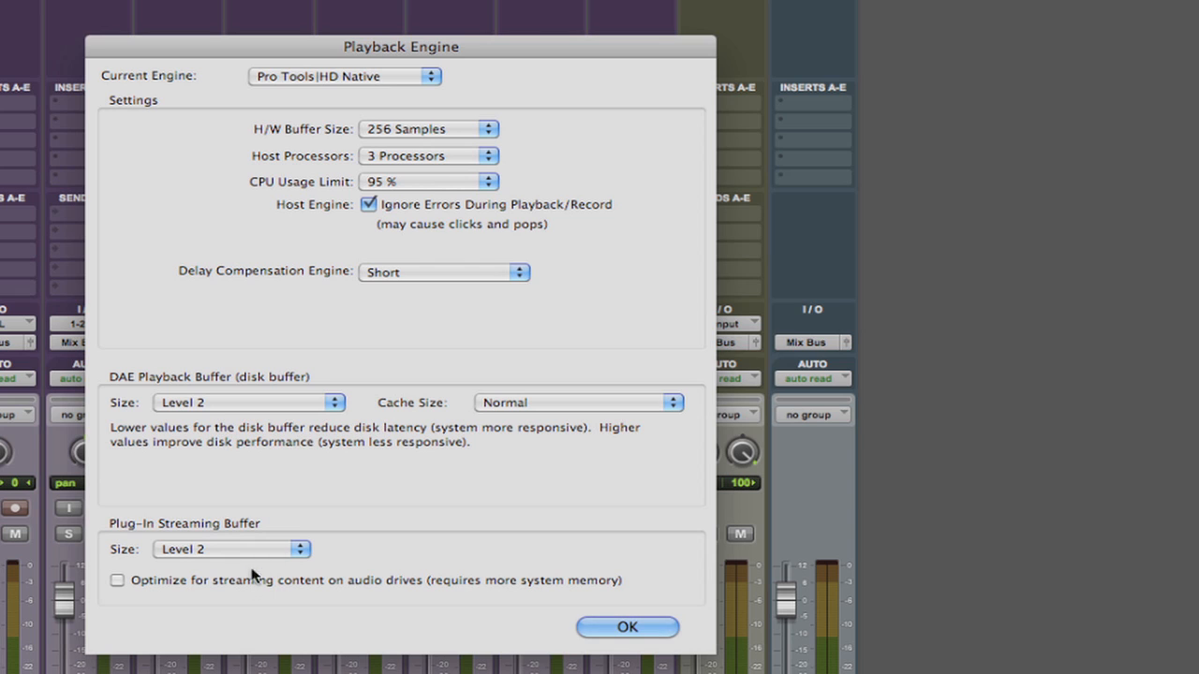
{"action": "left_click", "coordinate": [344, 75]}
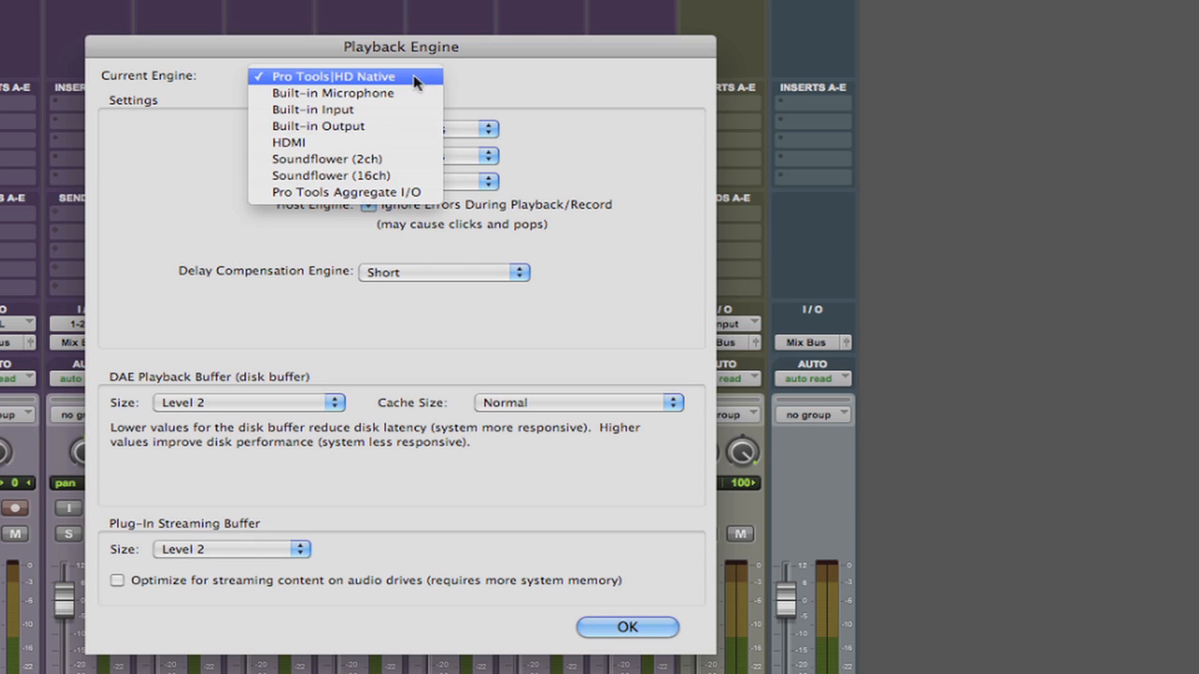
{"action": "left_click", "coordinate": [341, 75]}
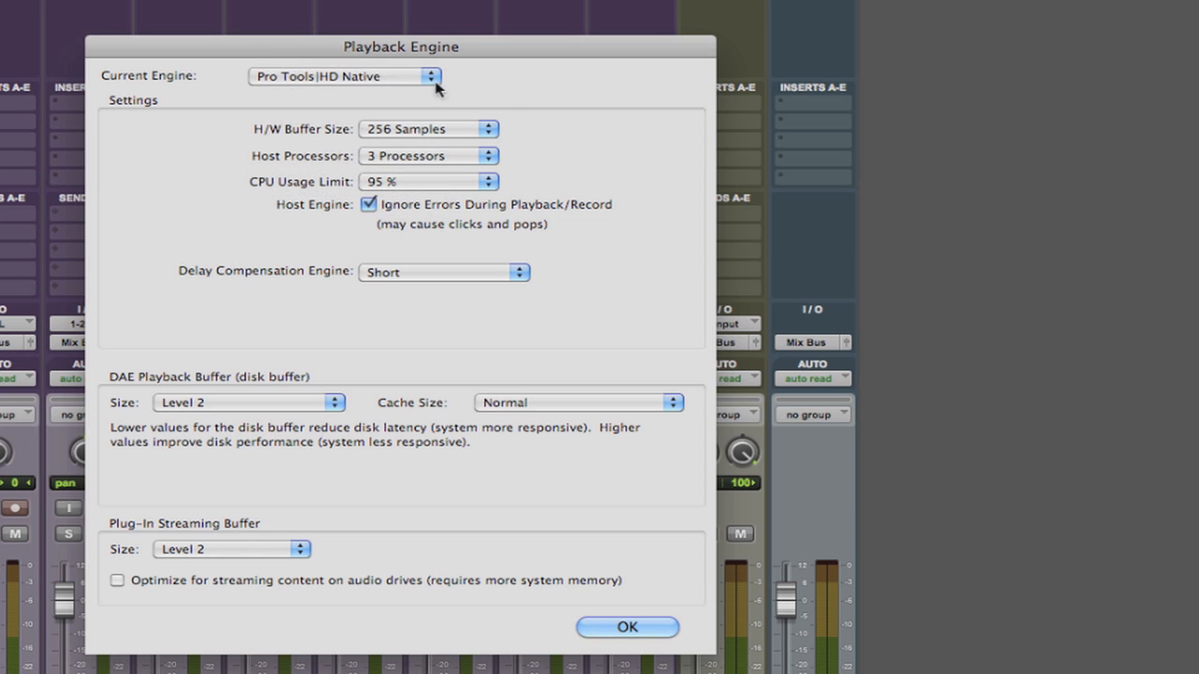
{"action": "mouse_move", "coordinate": [563, 105]}
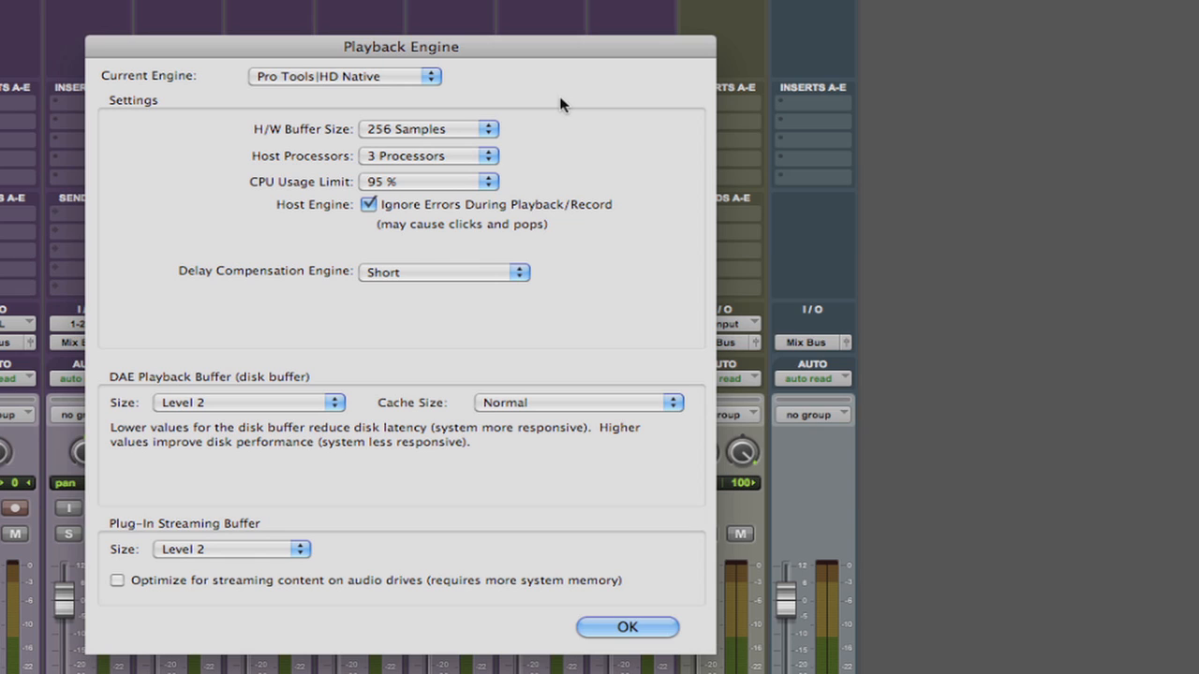
{"action": "mouse_move", "coordinate": [263, 56]}
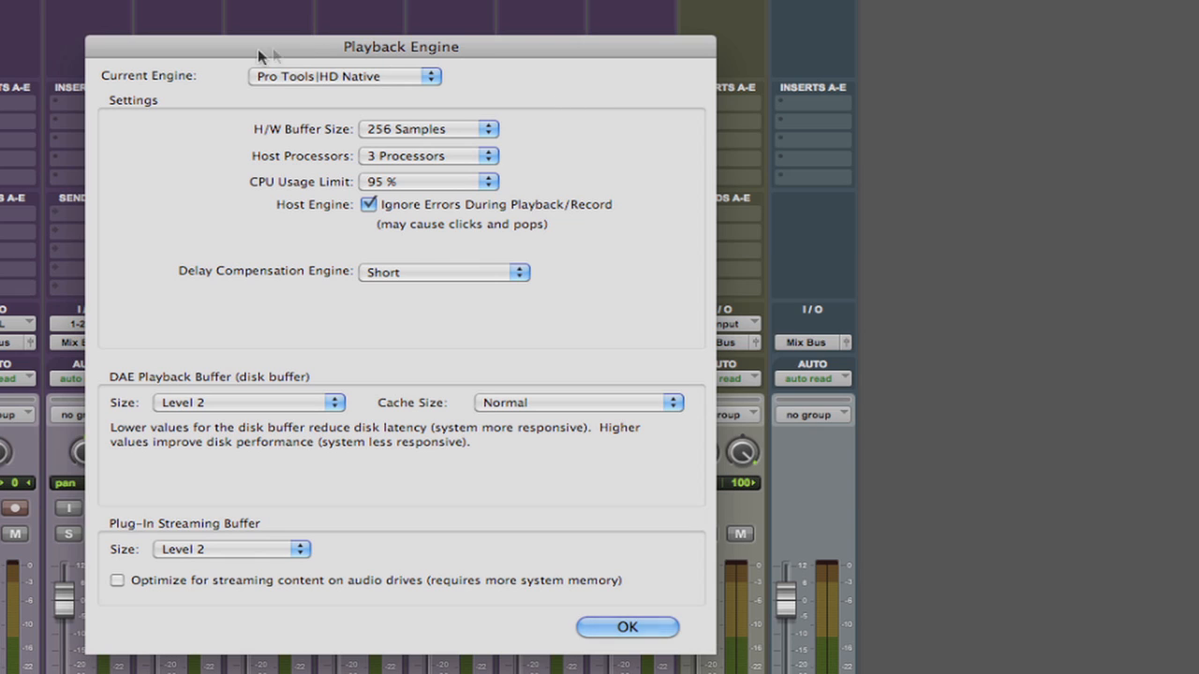
{"action": "mouse_move", "coordinate": [214, 143]}
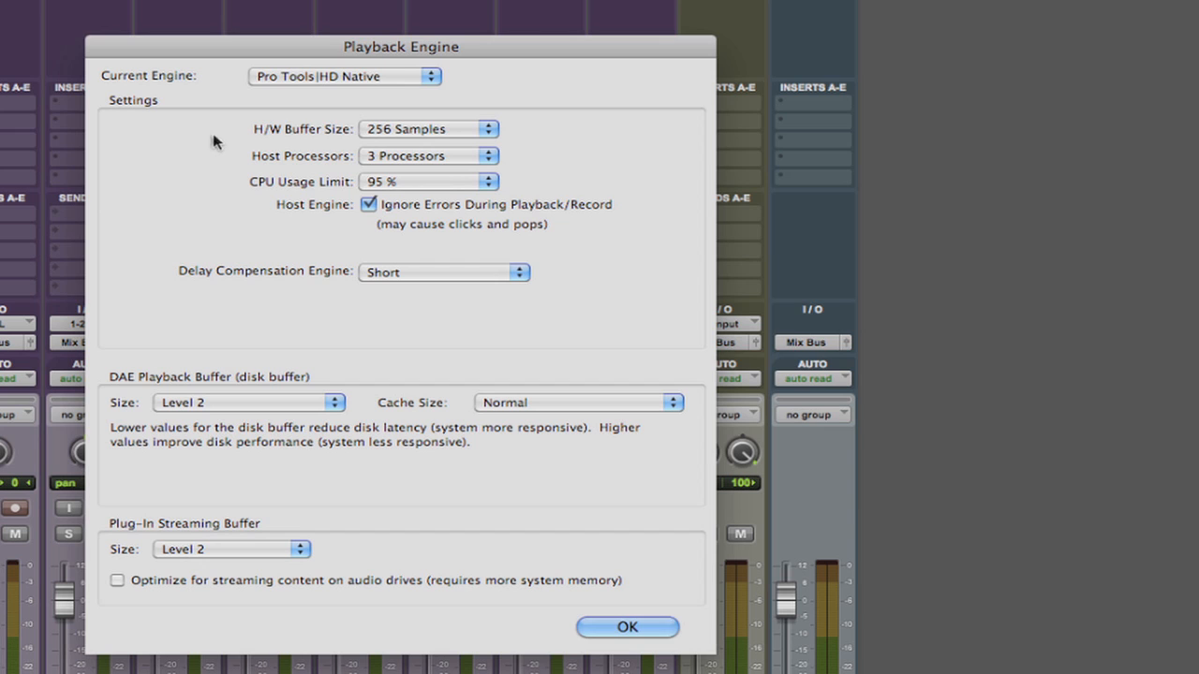
{"action": "left_click", "coordinate": [344, 75]}
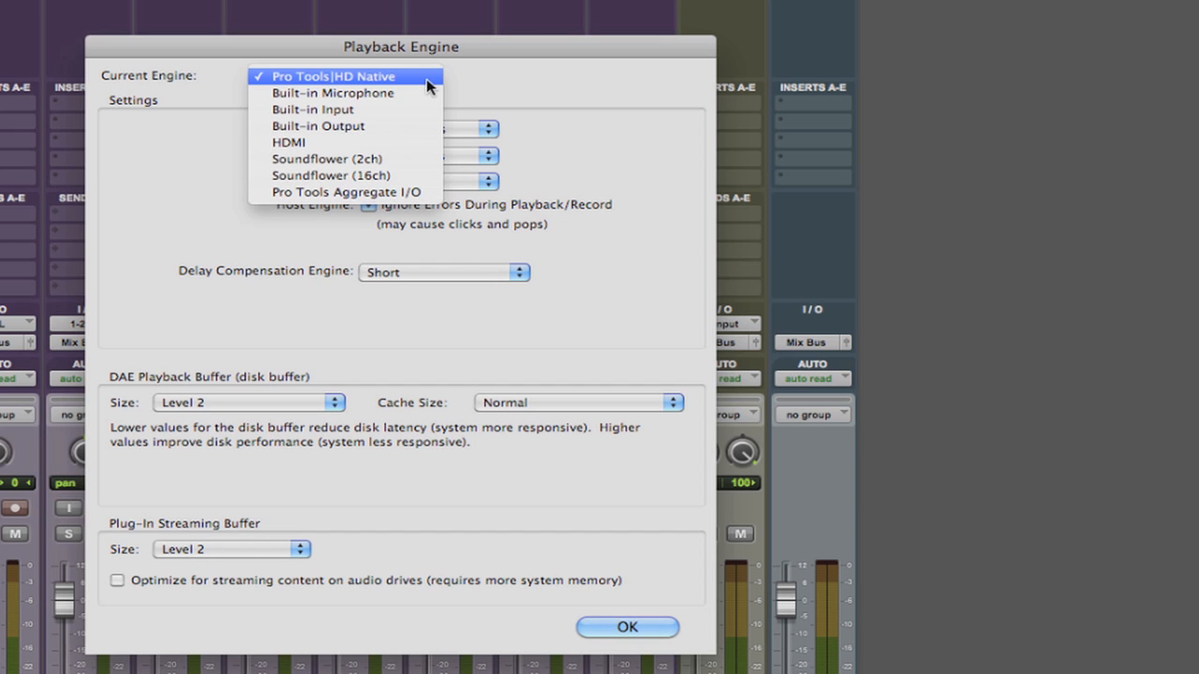
{"action": "mouse_move", "coordinate": [562, 149]}
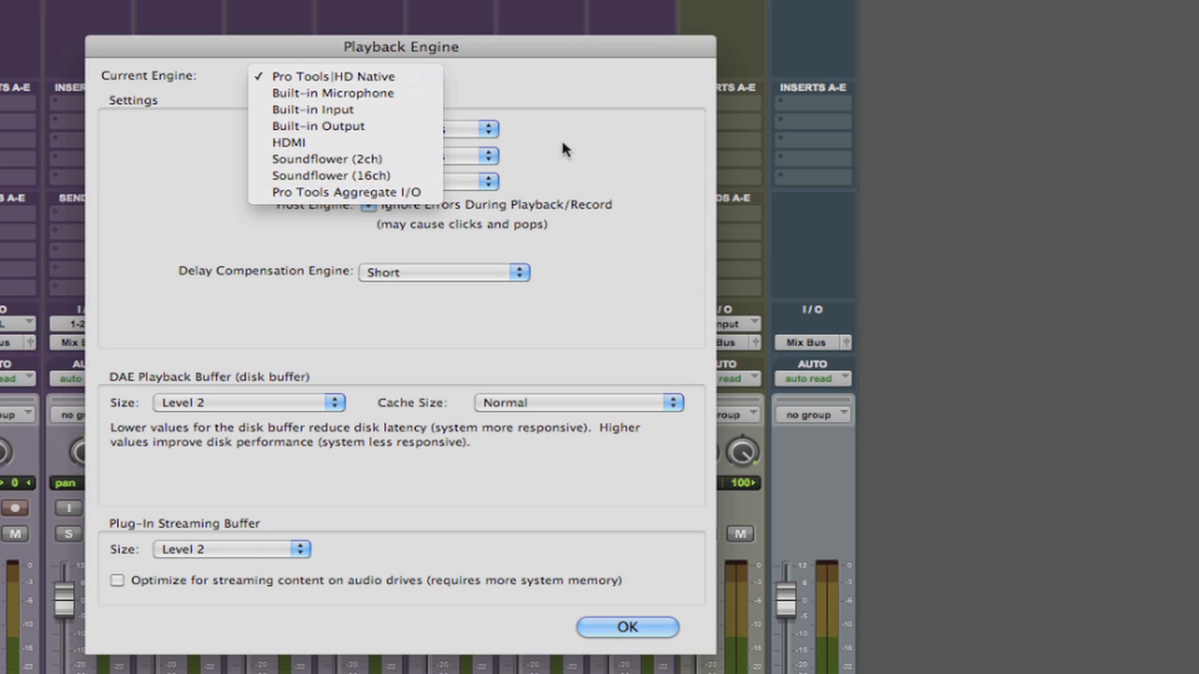
{"action": "left_click", "coordinate": [334, 75]}
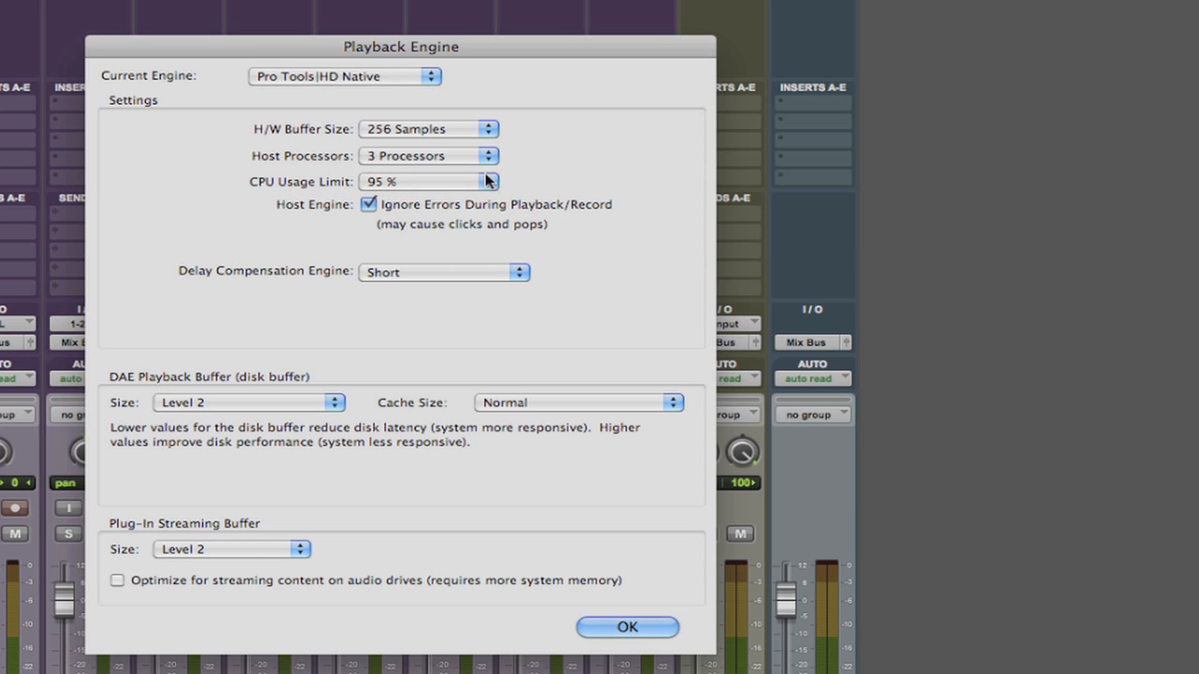
{"action": "mouse_move", "coordinate": [434, 137]}
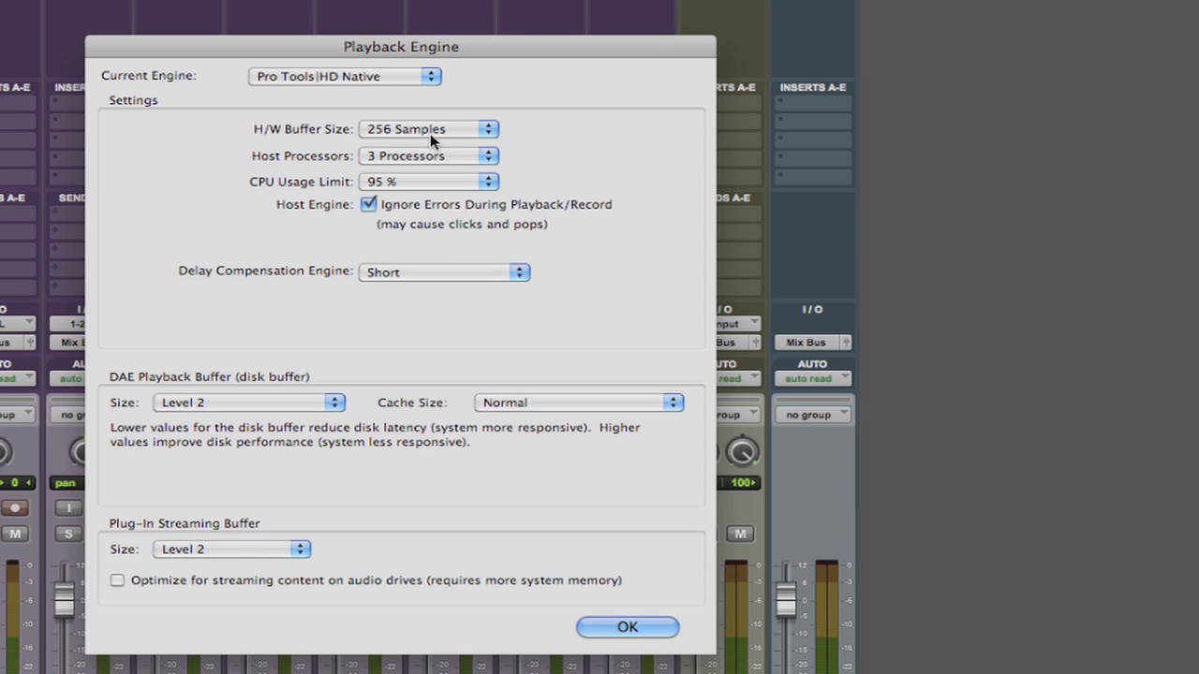
{"action": "mouse_move", "coordinate": [480, 138]}
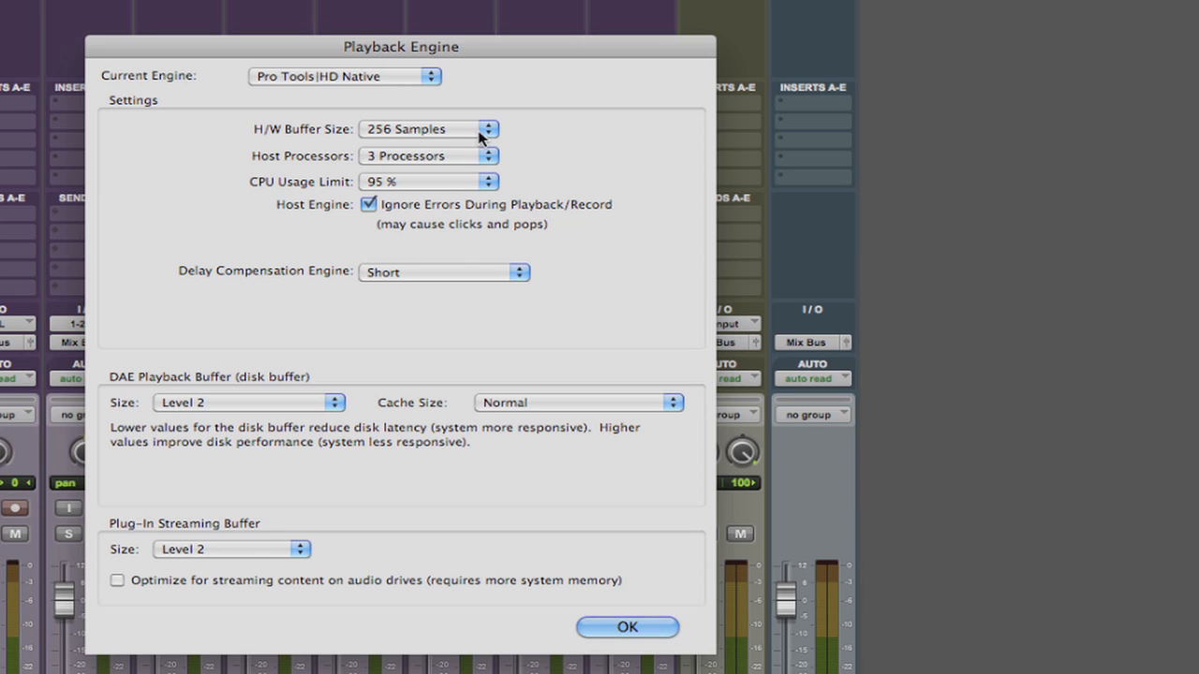
{"action": "mouse_move", "coordinate": [448, 140]}
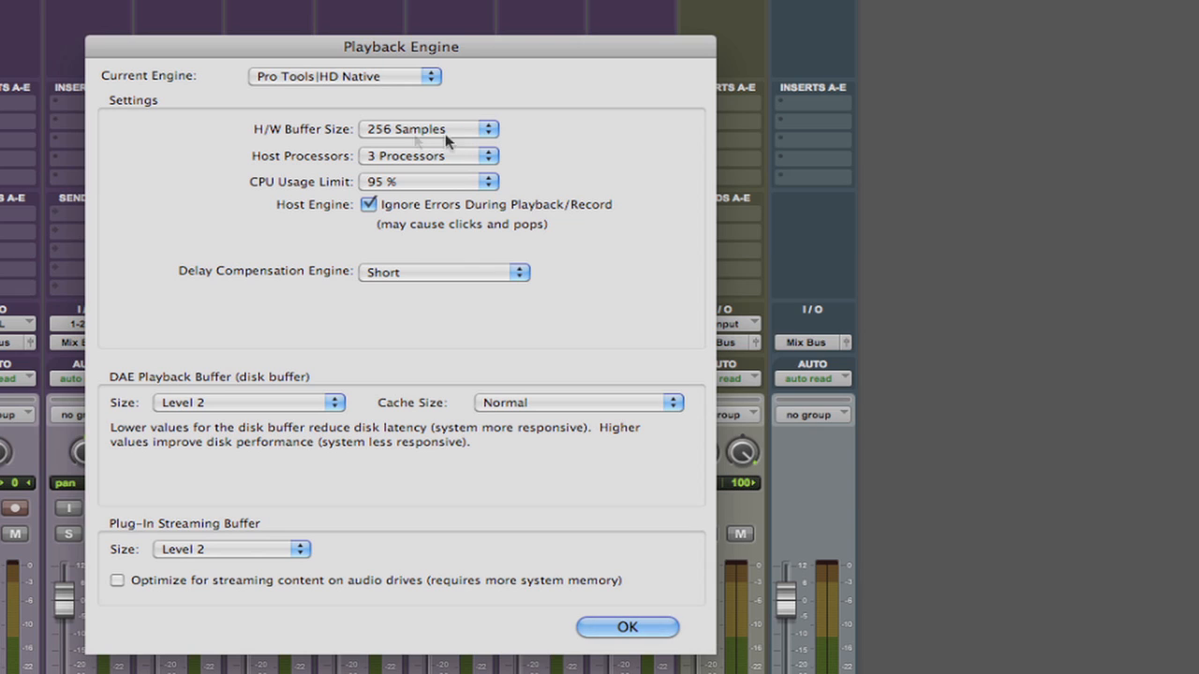
{"action": "mouse_move", "coordinate": [322, 131]}
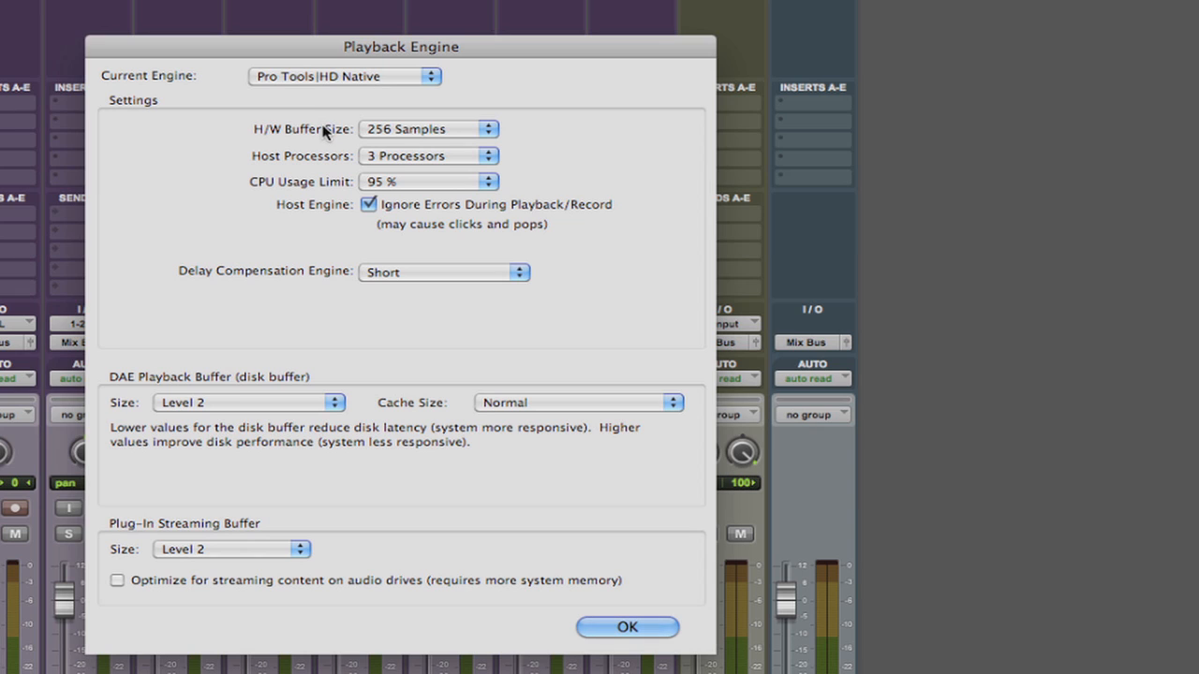
{"action": "mouse_move", "coordinate": [375, 139]}
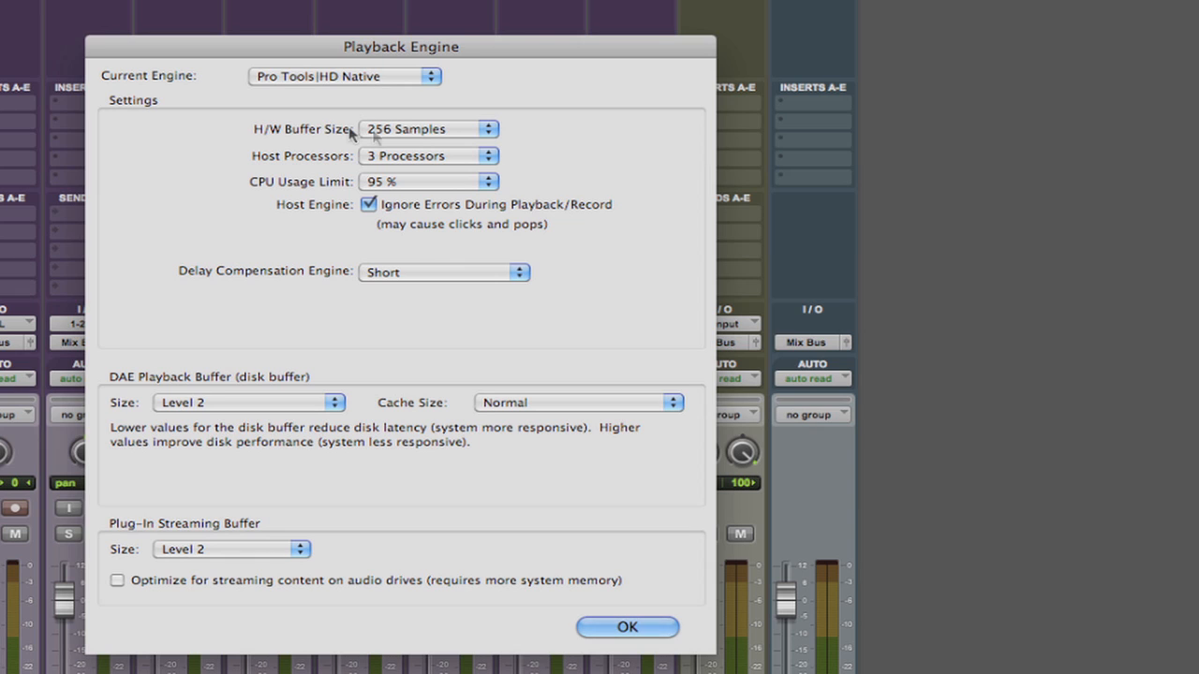
{"action": "mouse_move", "coordinate": [296, 135]}
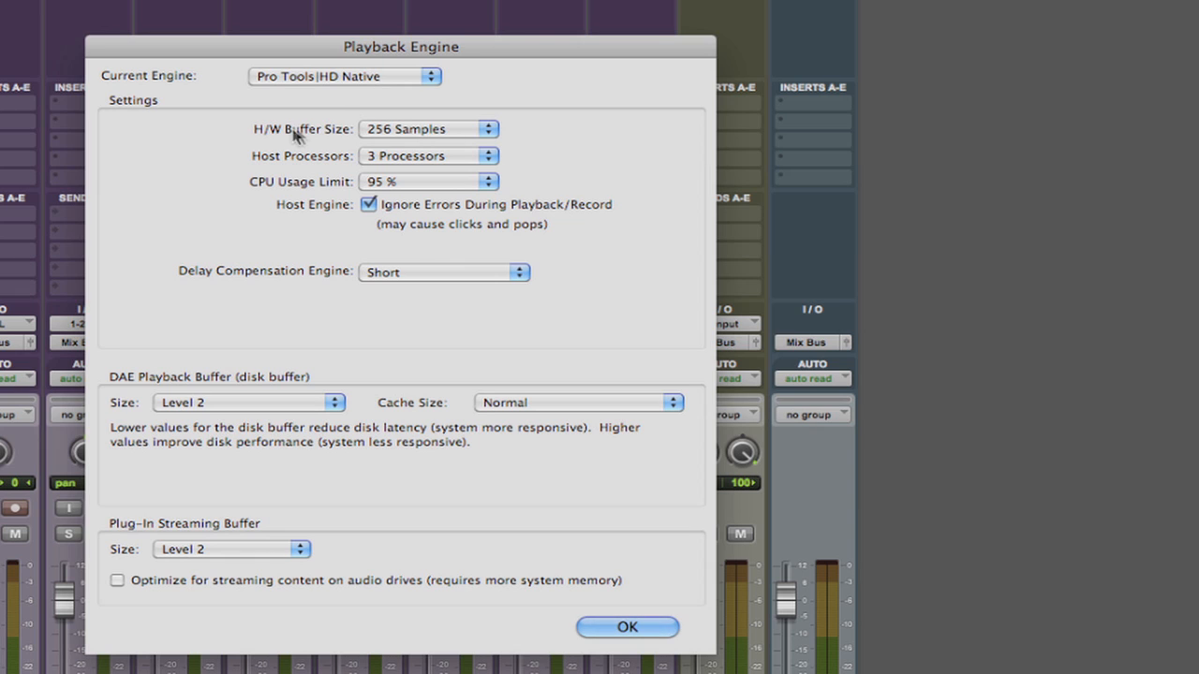
{"action": "mouse_move", "coordinate": [491, 131]}
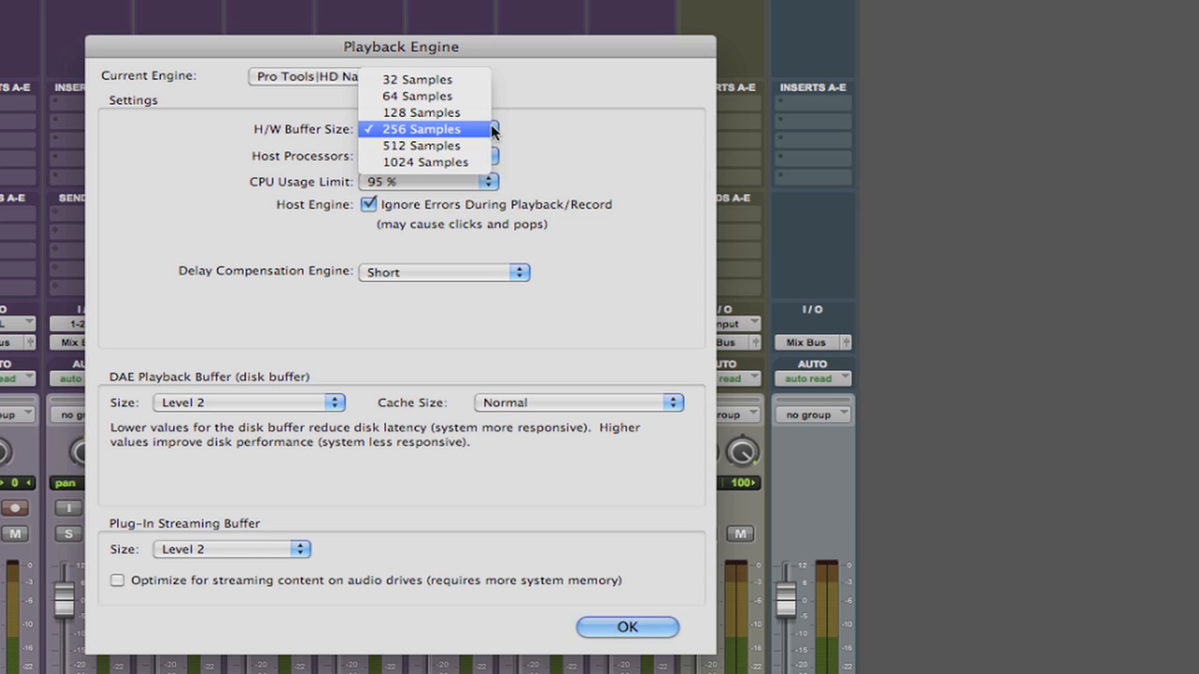
{"action": "mouse_move", "coordinate": [416, 95]}
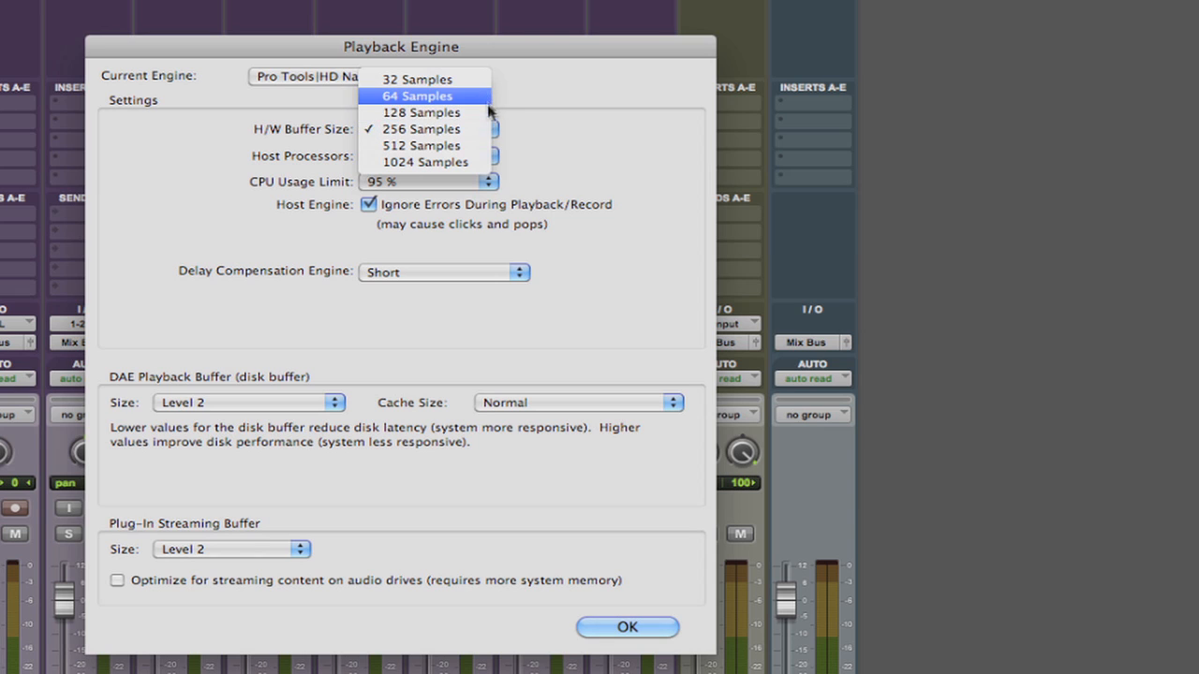
{"action": "mouse_move", "coordinate": [484, 128]}
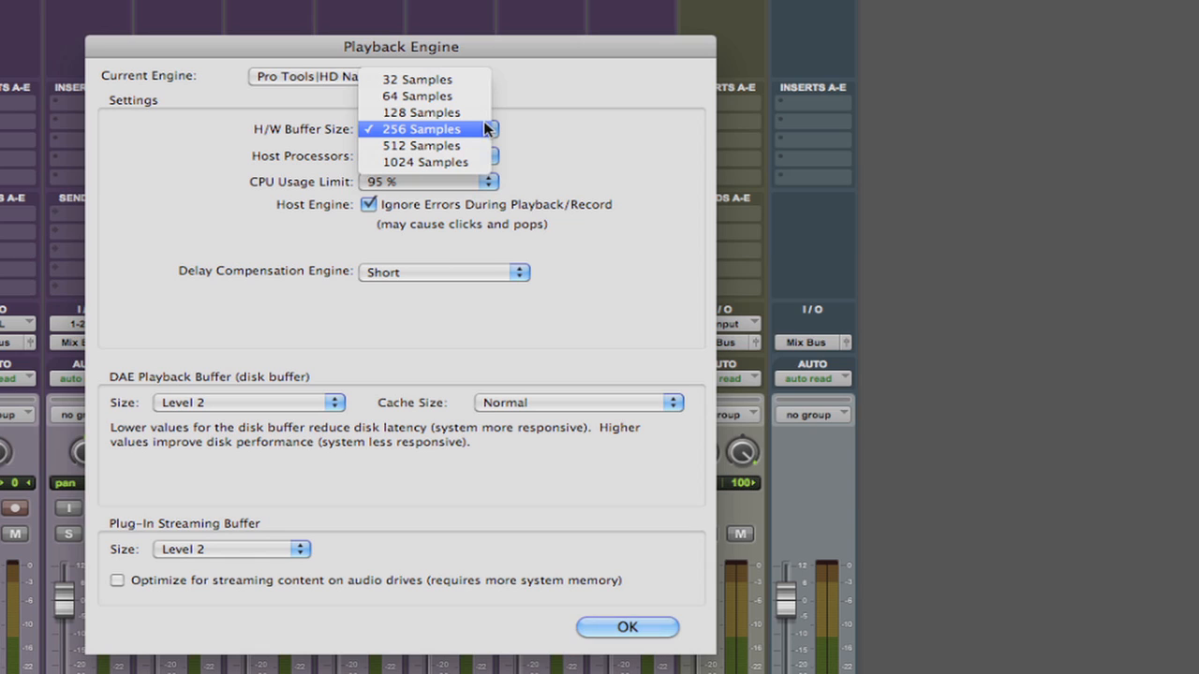
{"action": "mouse_move", "coordinate": [540, 131]}
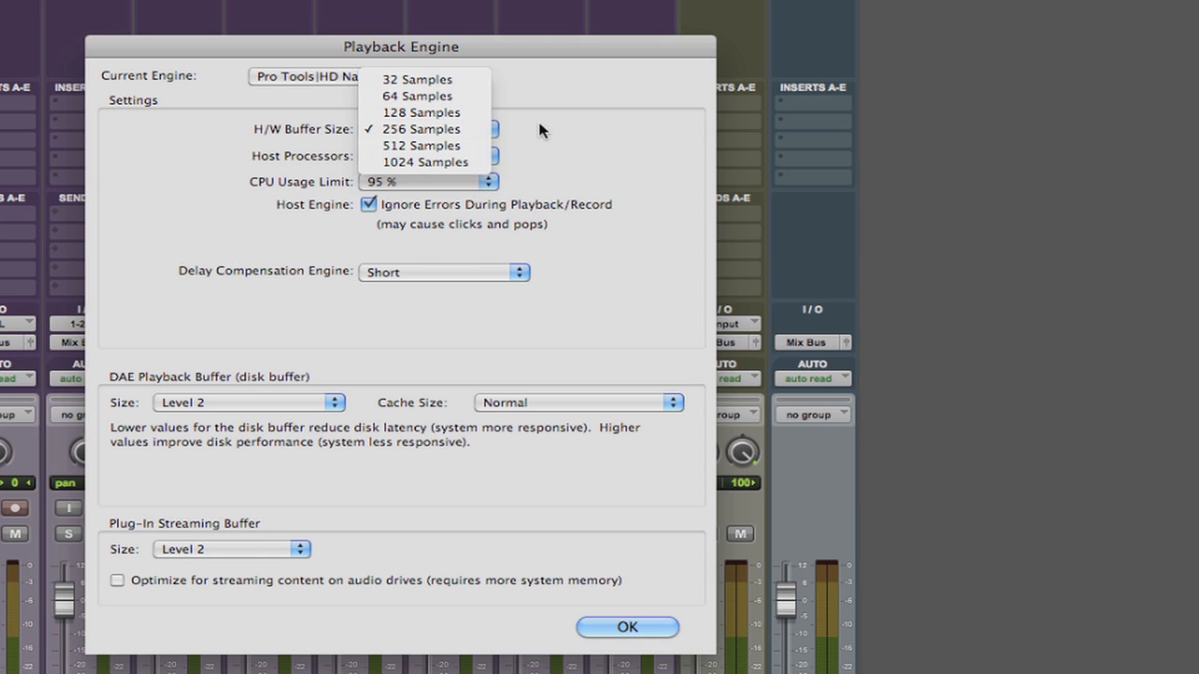
{"action": "mouse_move", "coordinate": [421, 113]}
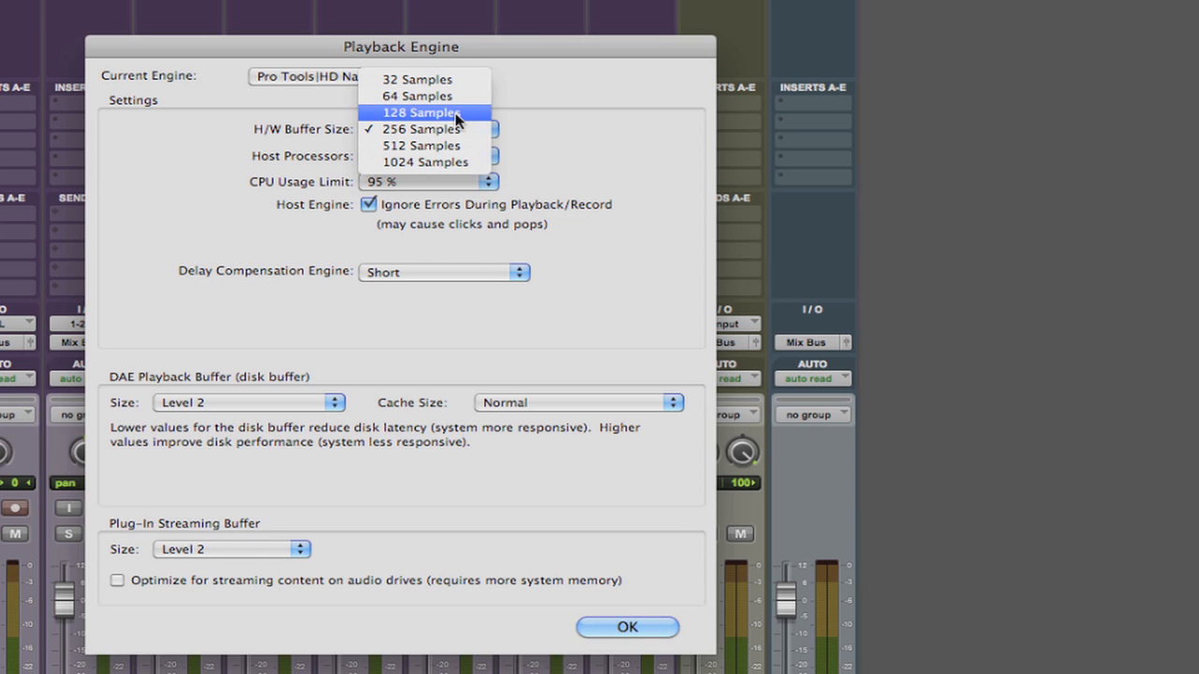
{"action": "mouse_move", "coordinate": [423, 96]}
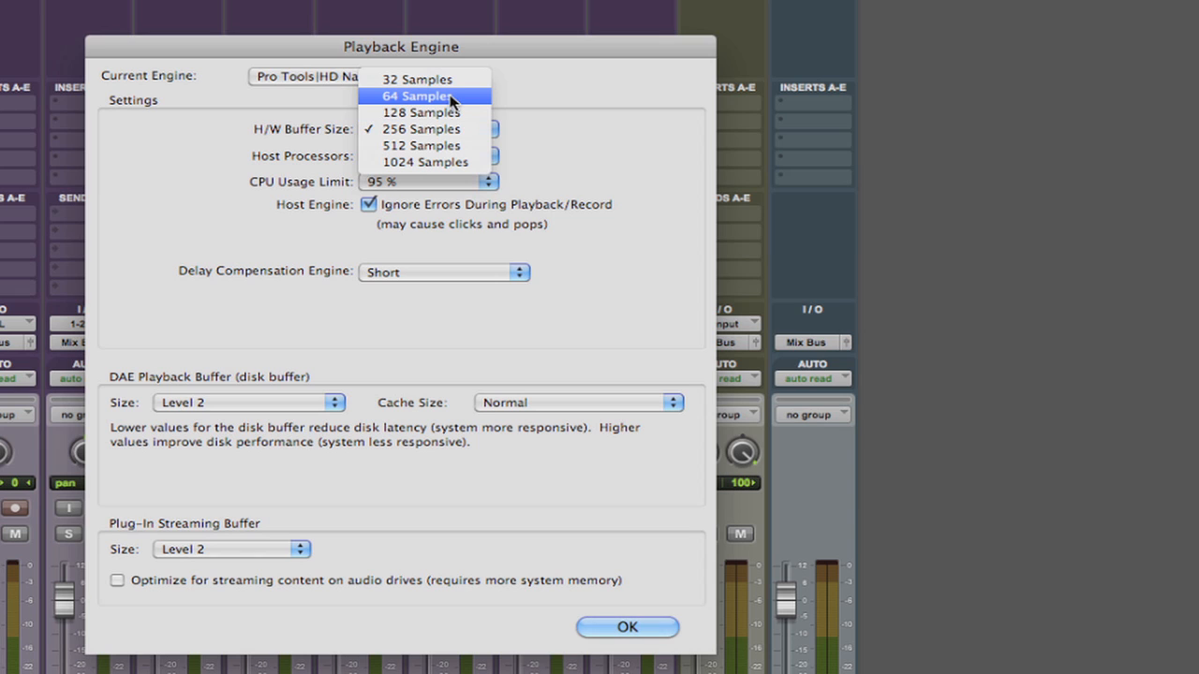
Raise the H/W Buffer Size from 64 to 512 samples.
{"action": "left_click", "coordinate": [419, 95]}
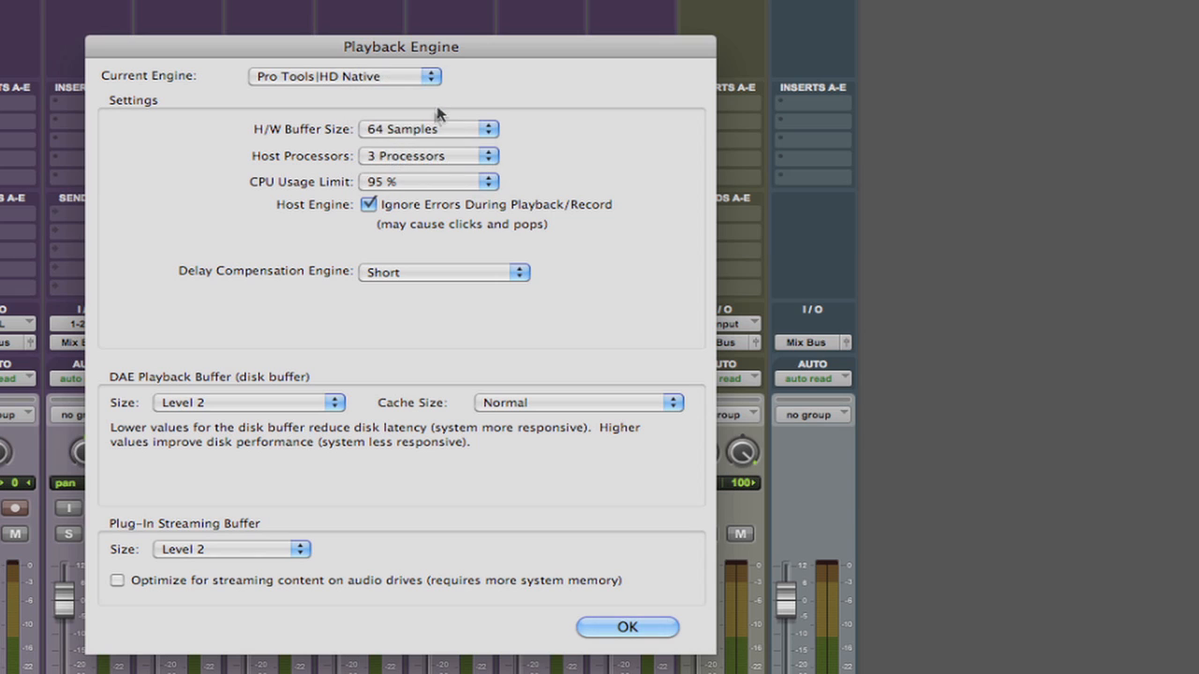
{"action": "mouse_move", "coordinate": [495, 135]}
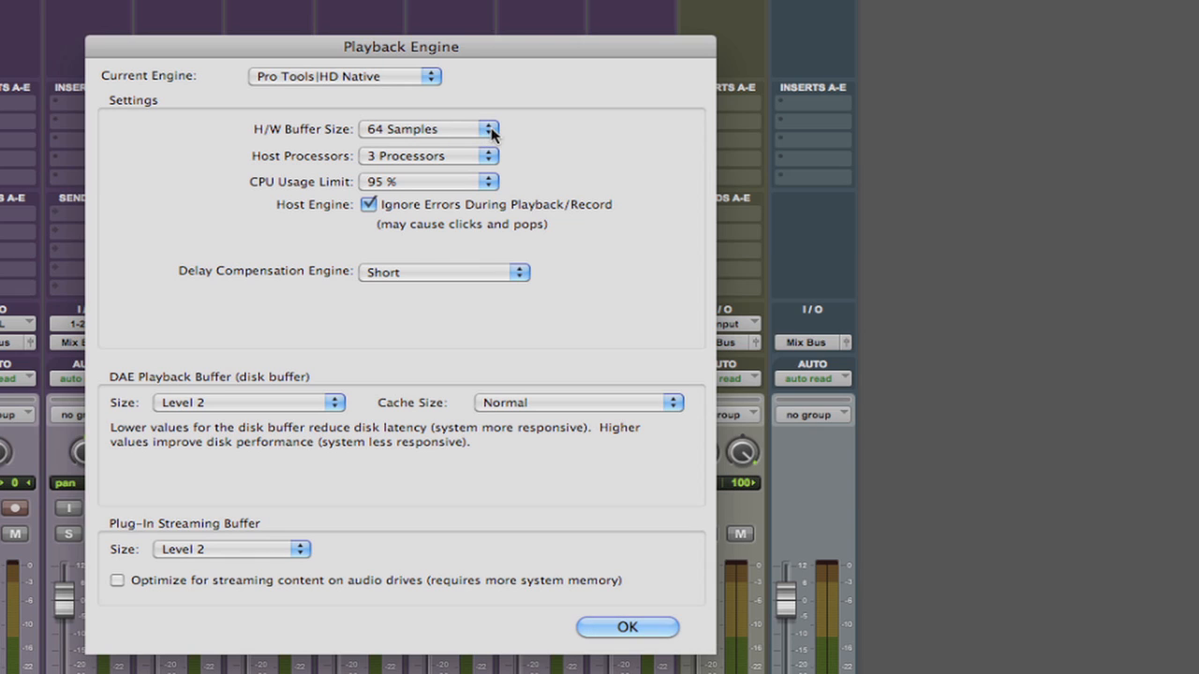
{"action": "mouse_move", "coordinate": [532, 139]}
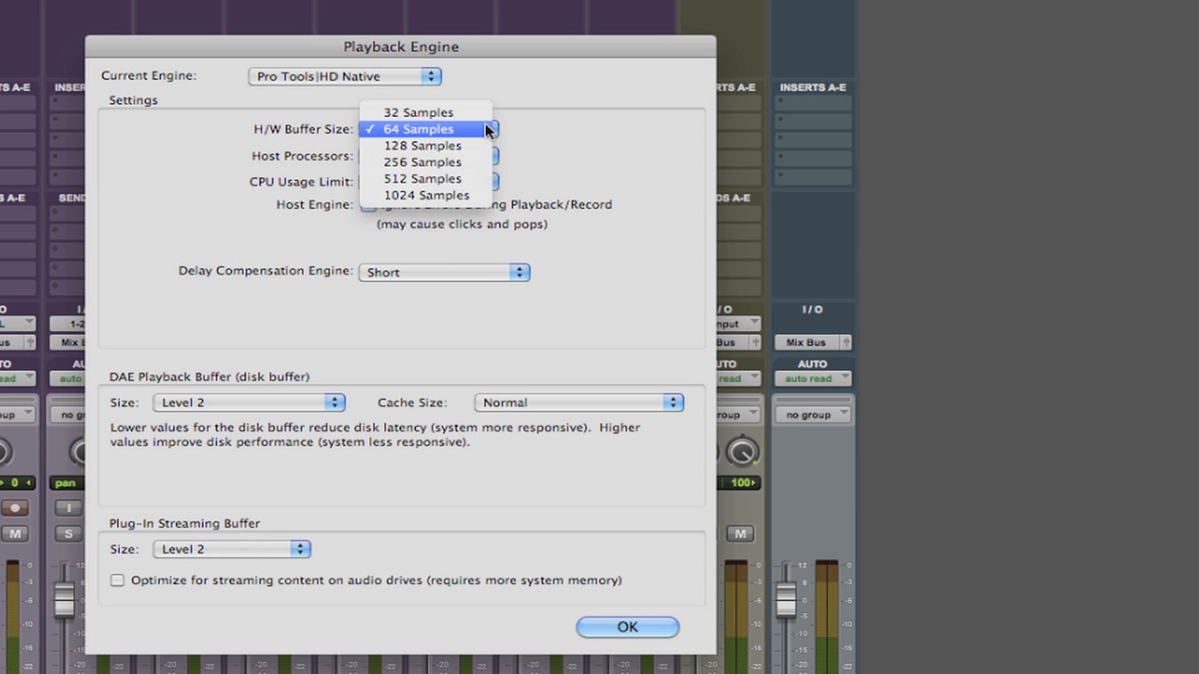
{"action": "mouse_move", "coordinate": [459, 138]}
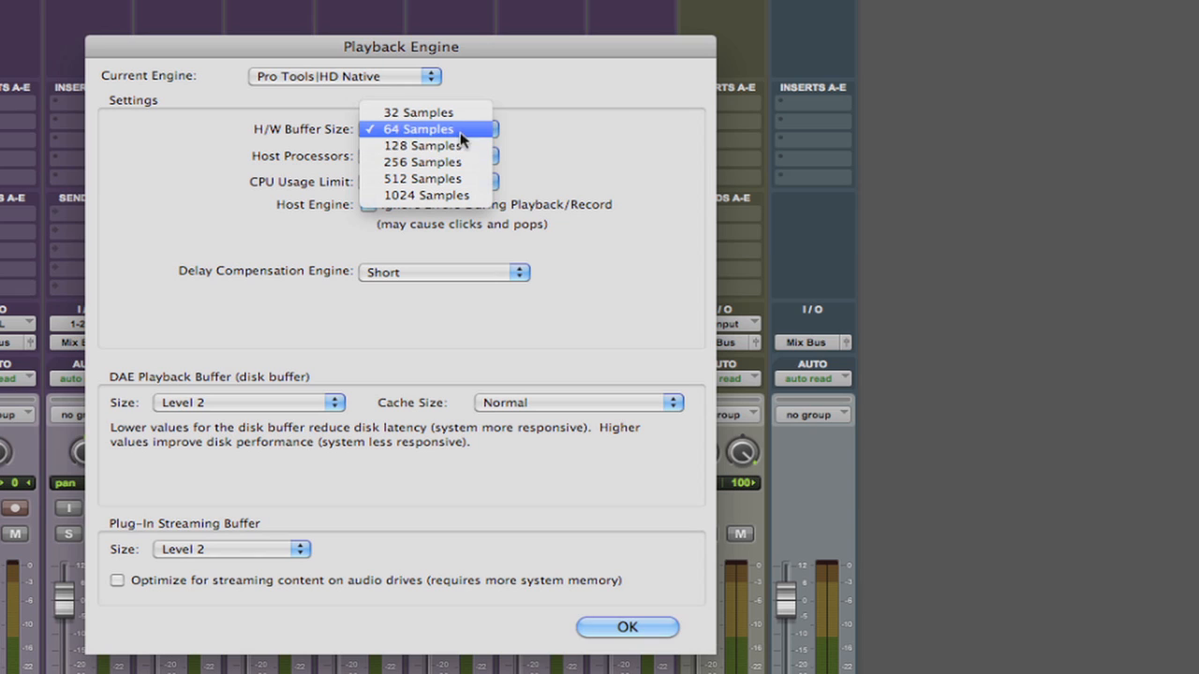
{"action": "mouse_move", "coordinate": [479, 133]}
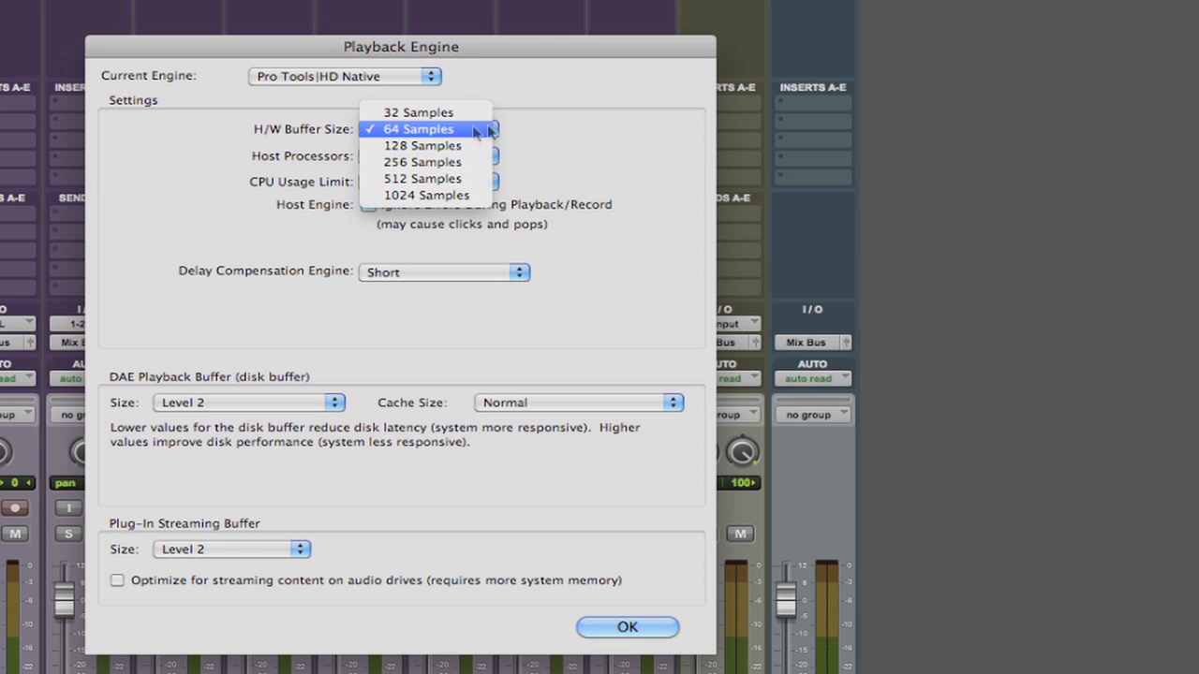
{"action": "left_click", "coordinate": [418, 128]}
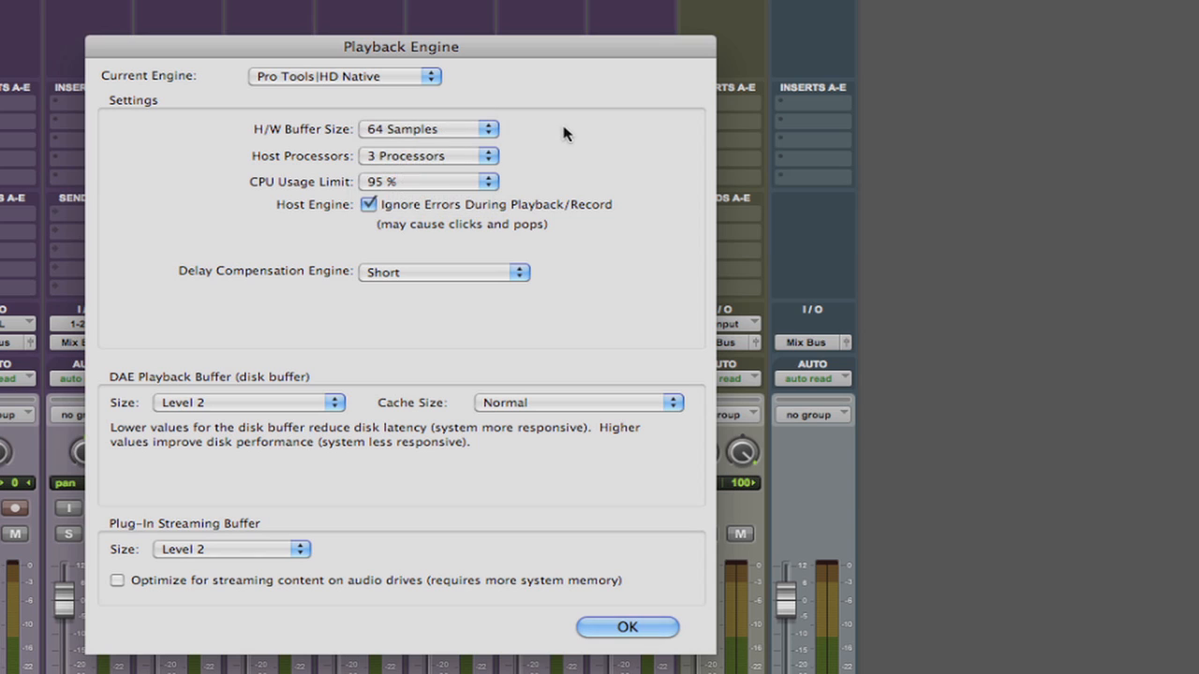
{"action": "mouse_move", "coordinate": [559, 143]}
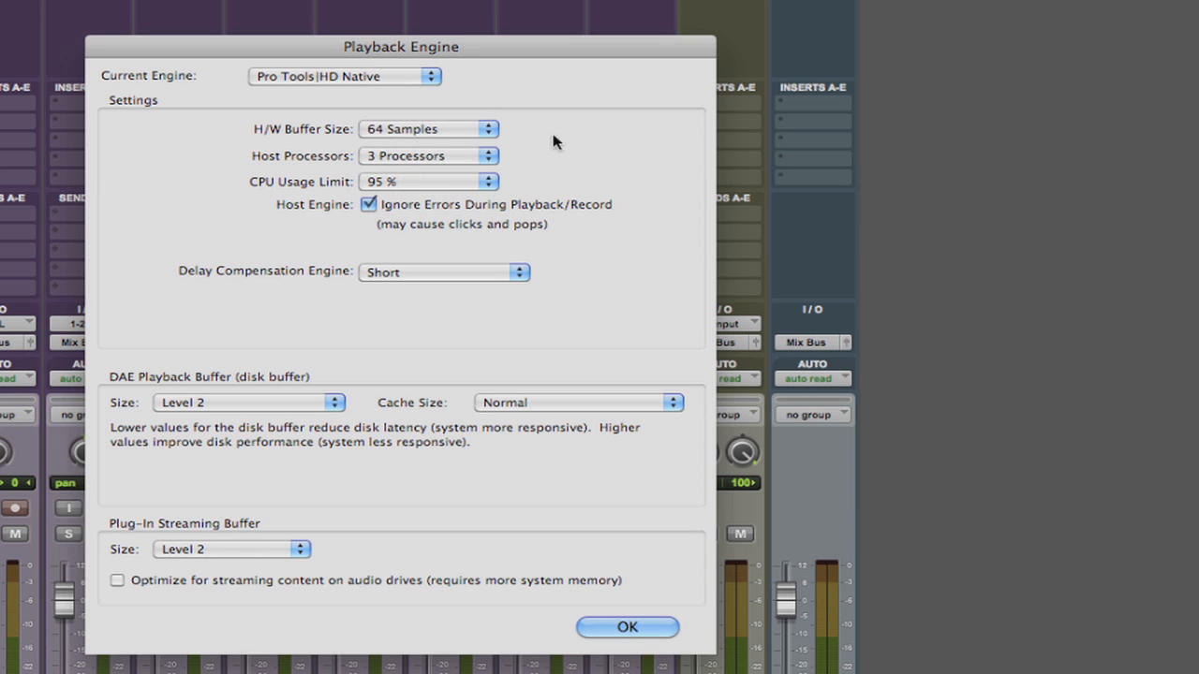
{"action": "mouse_move", "coordinate": [521, 142]}
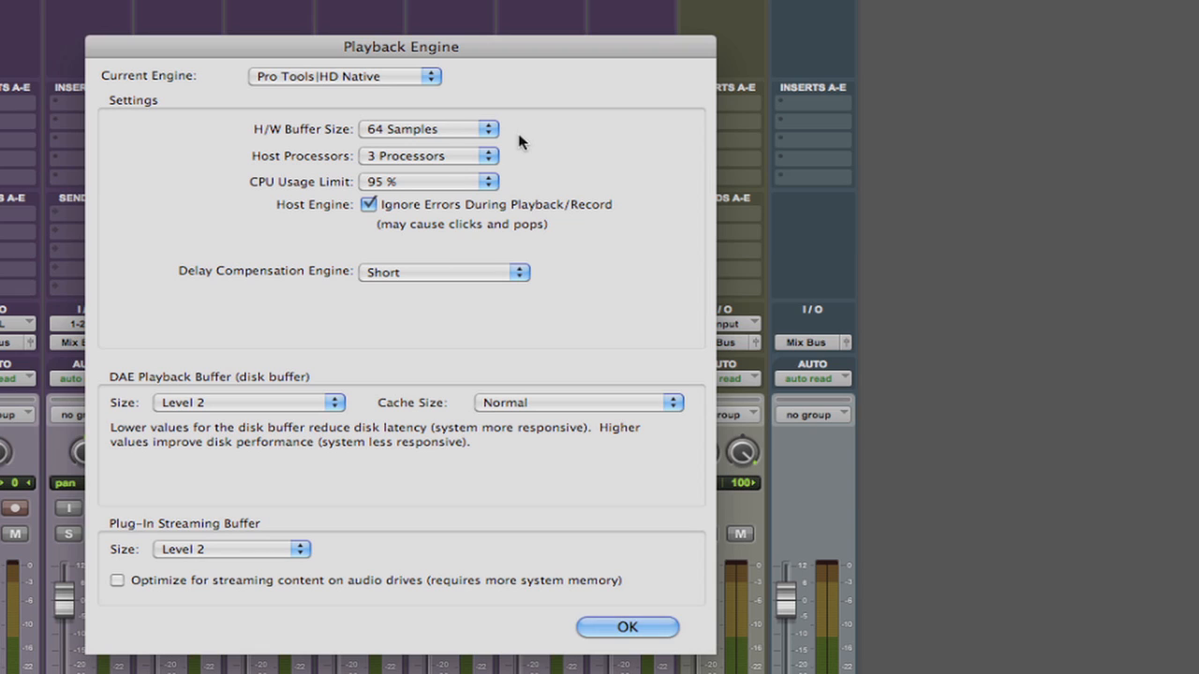
{"action": "mouse_move", "coordinate": [508, 135]}
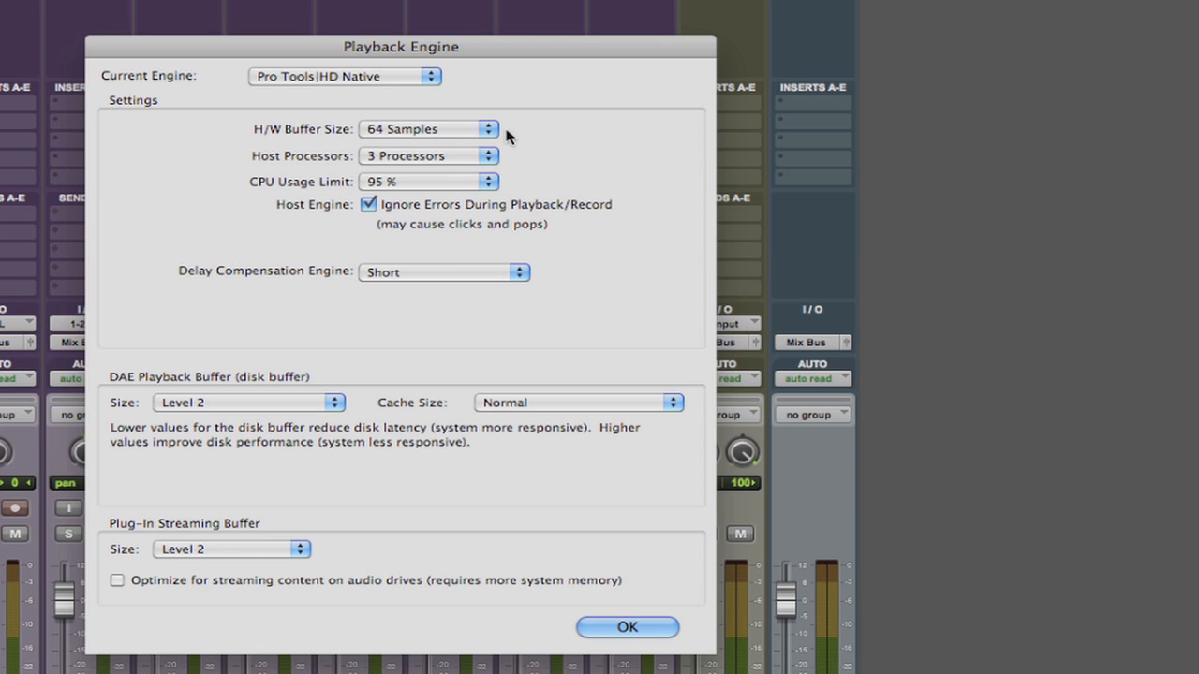
{"action": "mouse_move", "coordinate": [491, 133]}
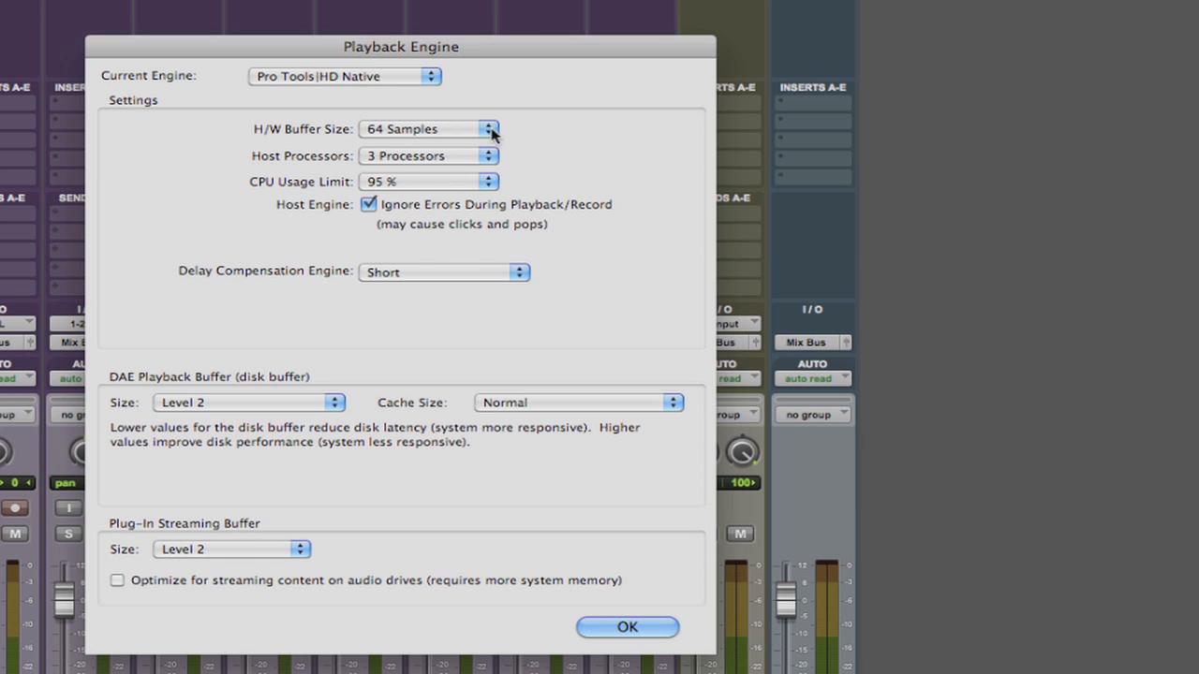
{"action": "left_click", "coordinate": [490, 128]}
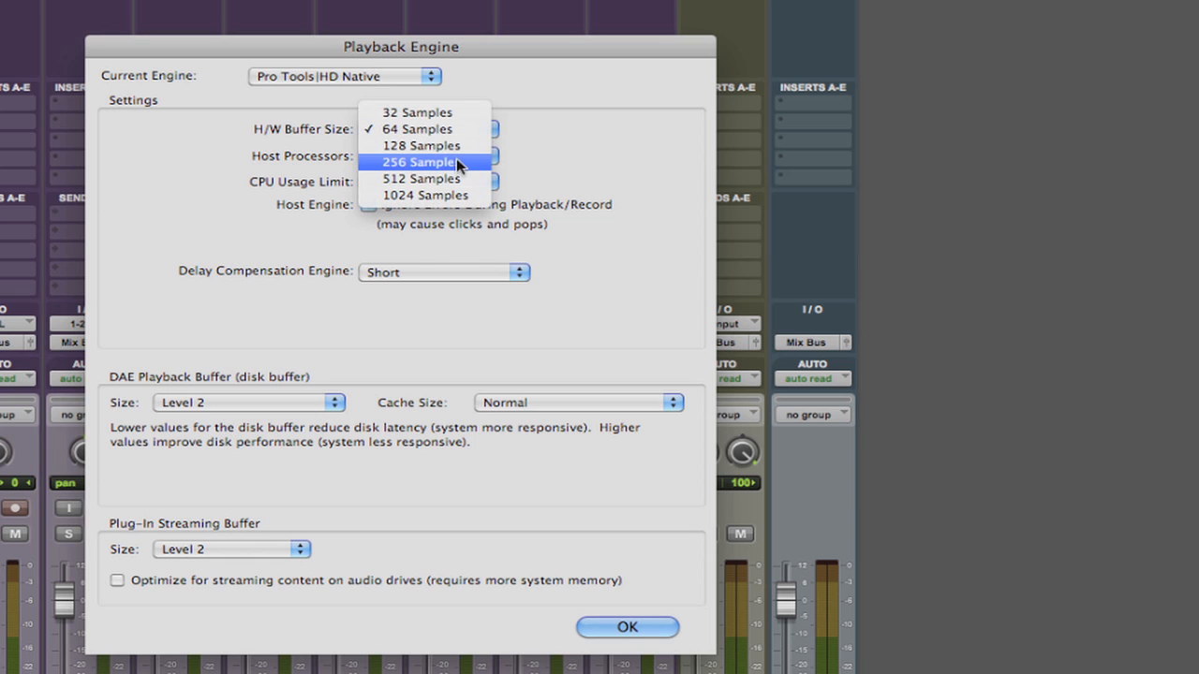
{"action": "mouse_move", "coordinate": [446, 180]}
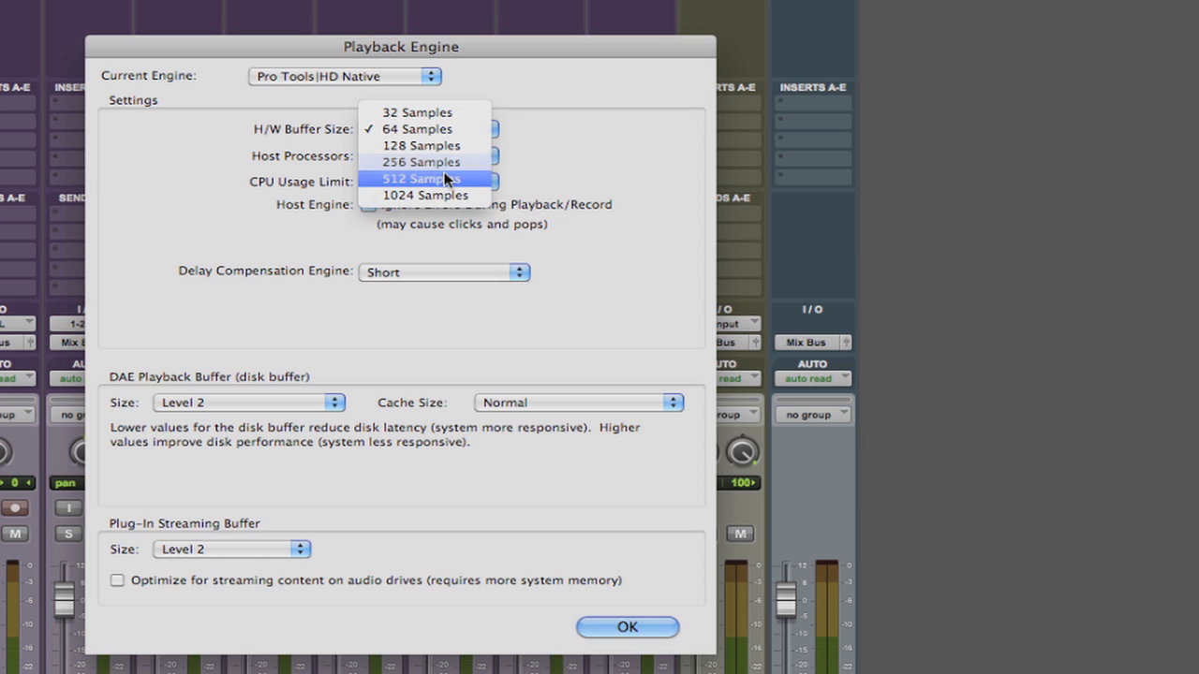
{"action": "left_click", "coordinate": [420, 178]}
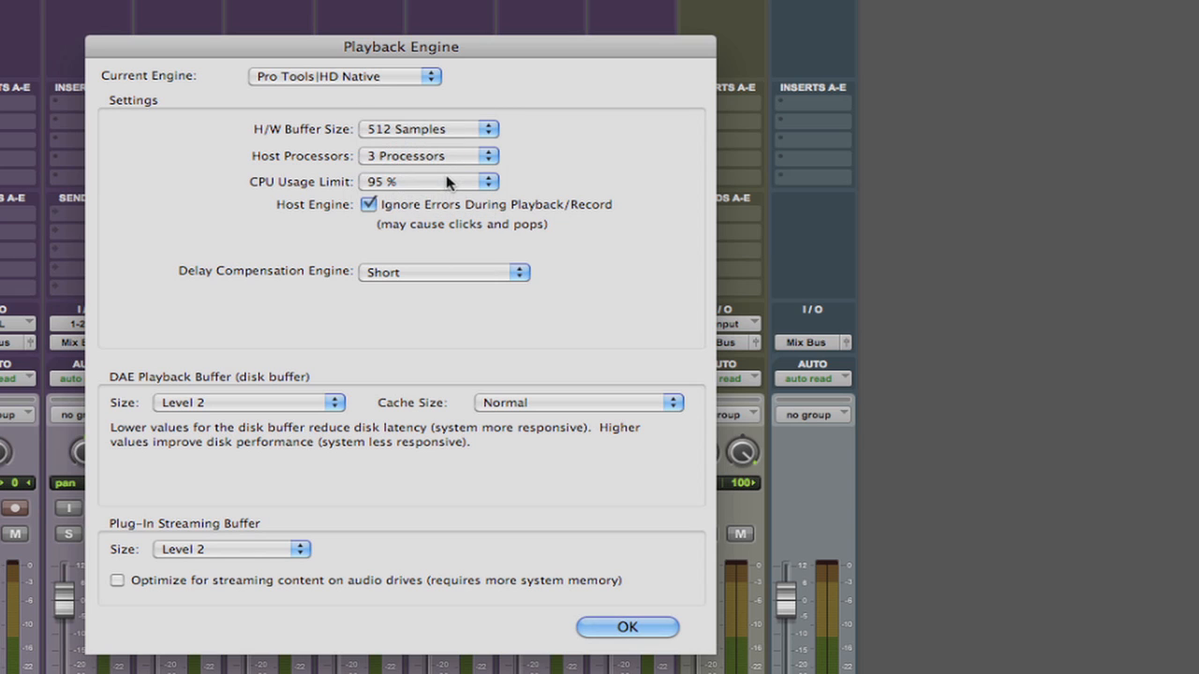
{"action": "mouse_move", "coordinate": [459, 172]}
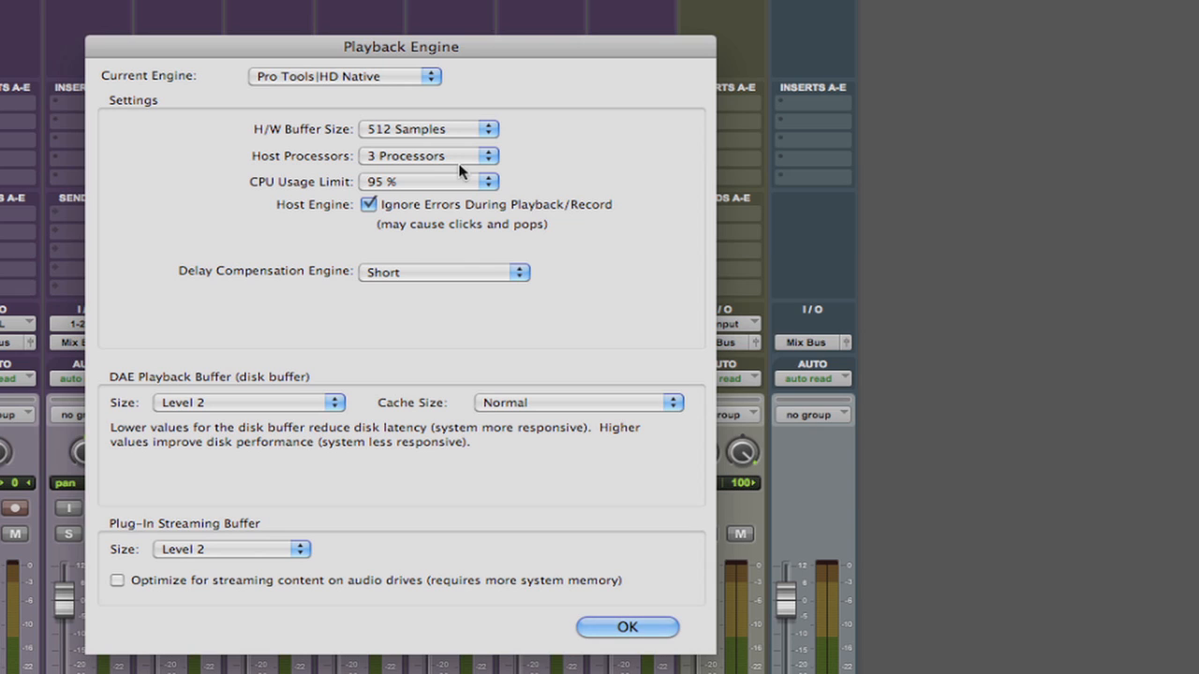
{"action": "mouse_move", "coordinate": [536, 161]}
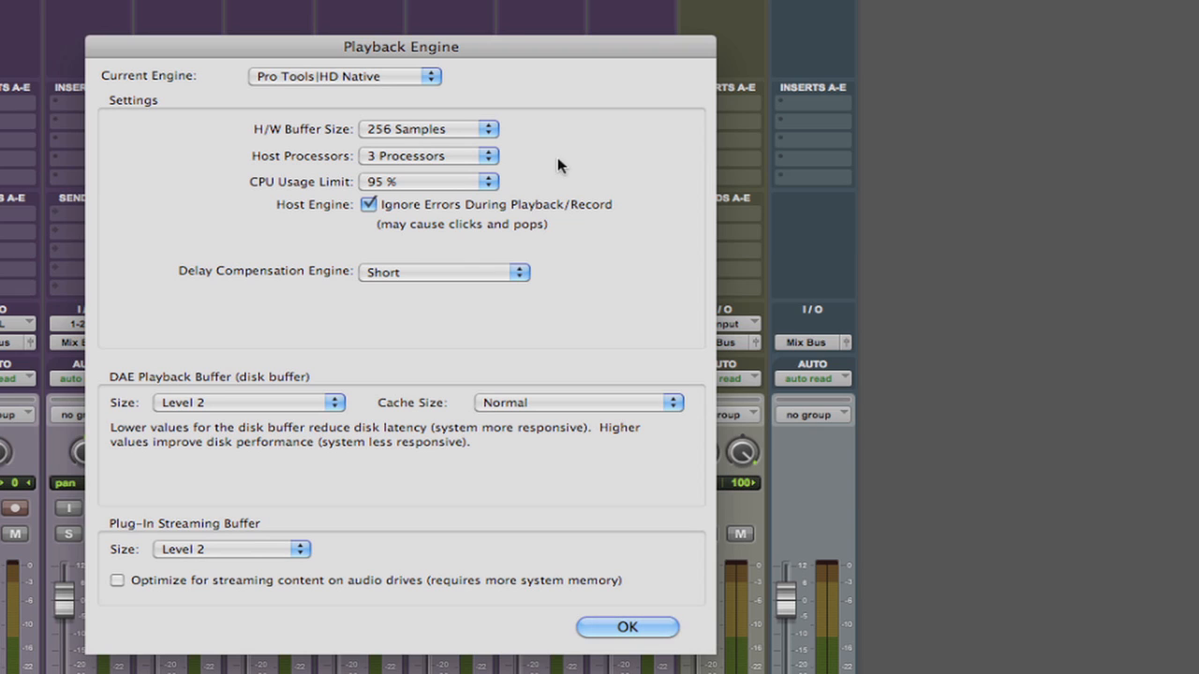
{"action": "mouse_move", "coordinate": [506, 161]}
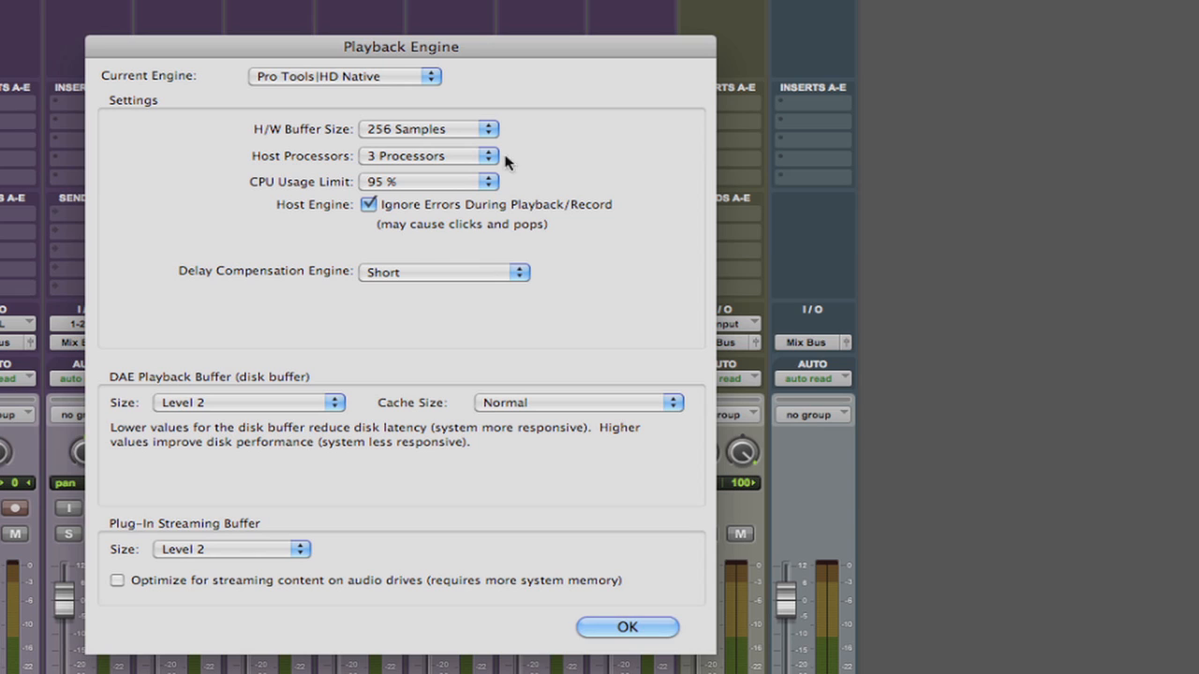
Review the Host Processors choices and keep 3 processors selected.
{"action": "left_click", "coordinate": [485, 156]}
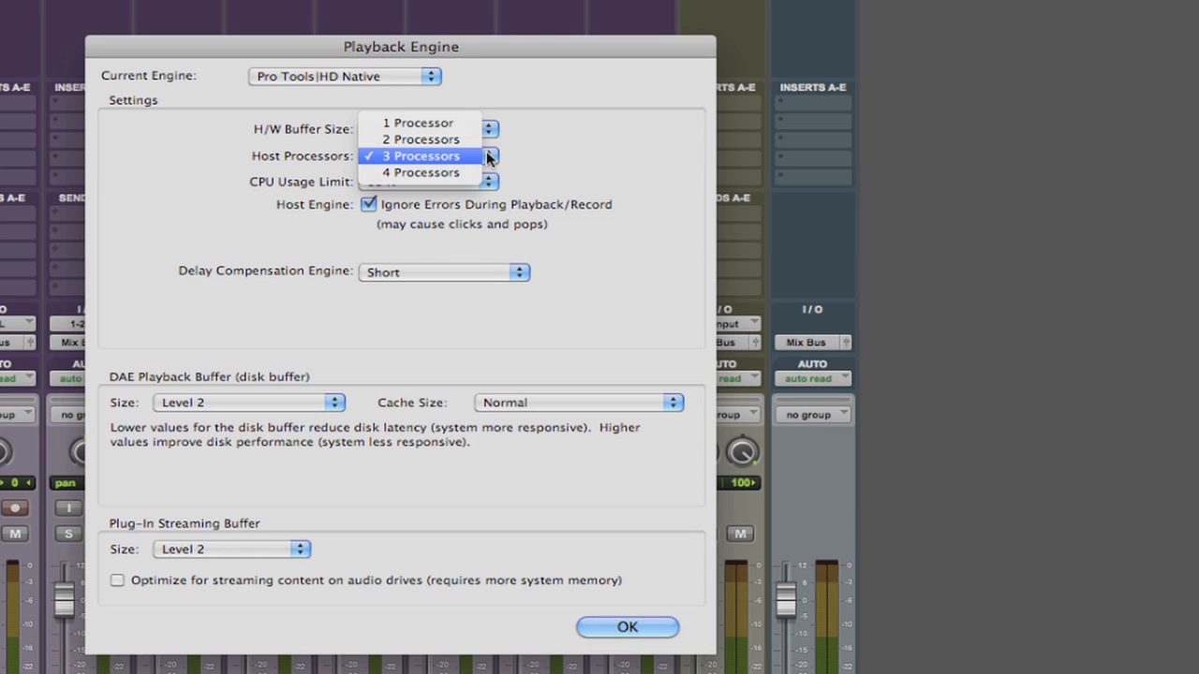
{"action": "mouse_move", "coordinate": [409, 161]}
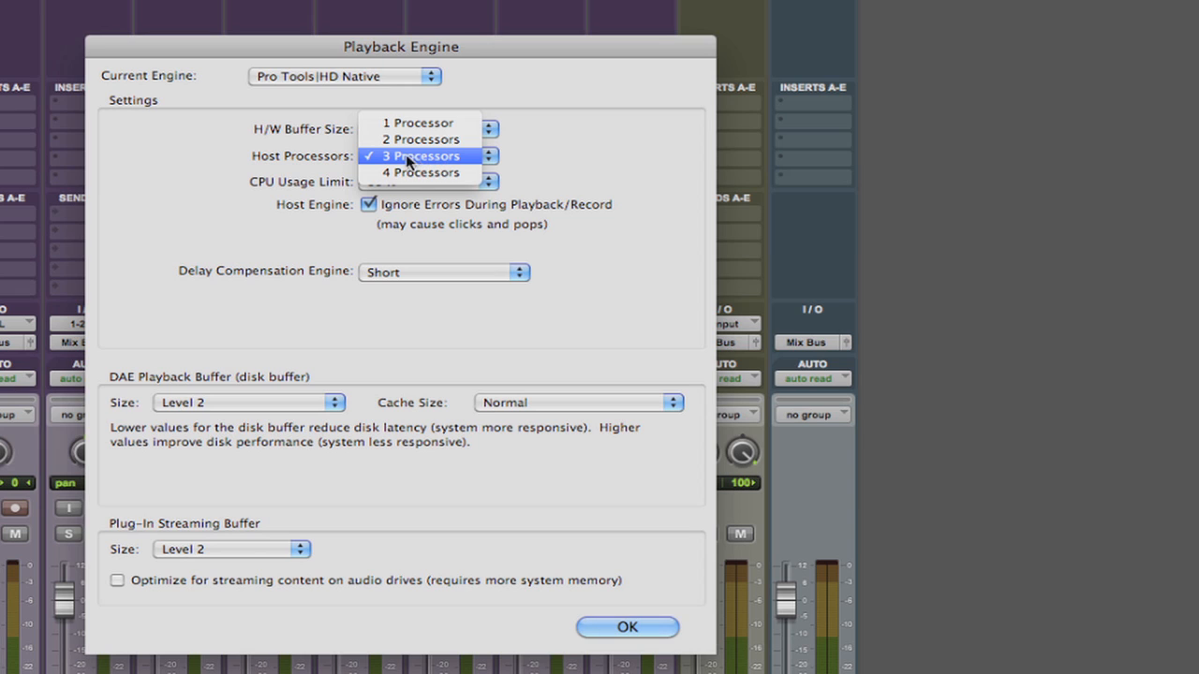
{"action": "mouse_move", "coordinate": [412, 172]}
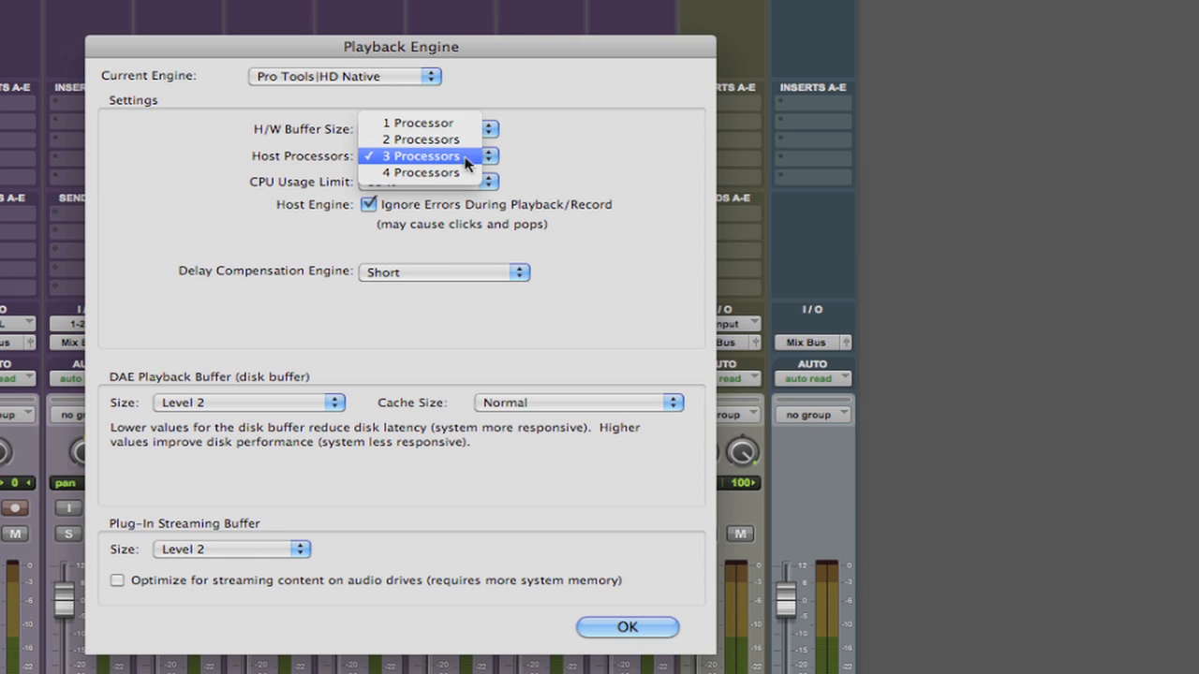
{"action": "mouse_move", "coordinate": [496, 165]}
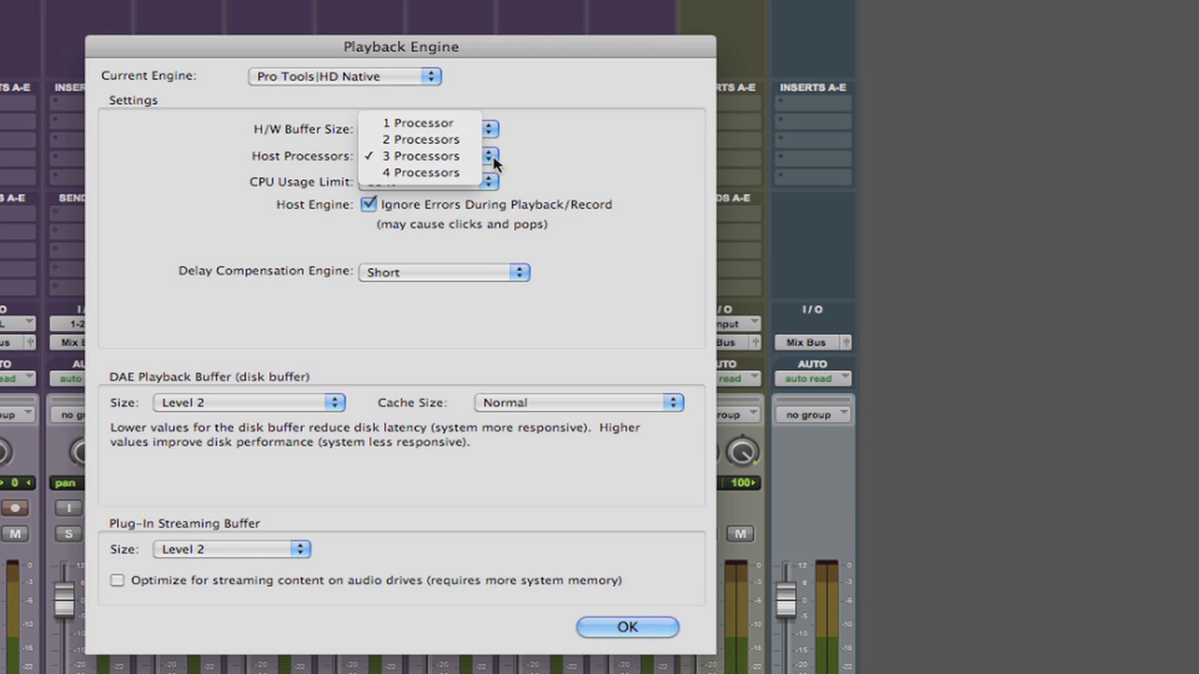
{"action": "mouse_move", "coordinate": [534, 165]}
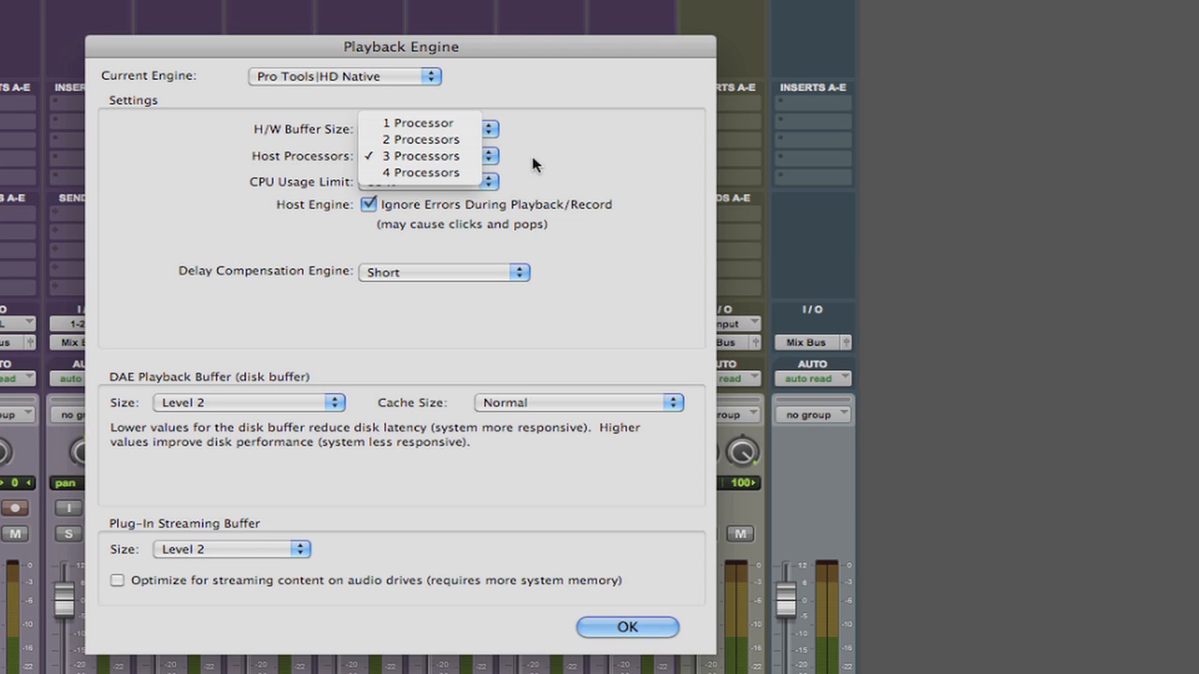
{"action": "mouse_move", "coordinate": [422, 124]}
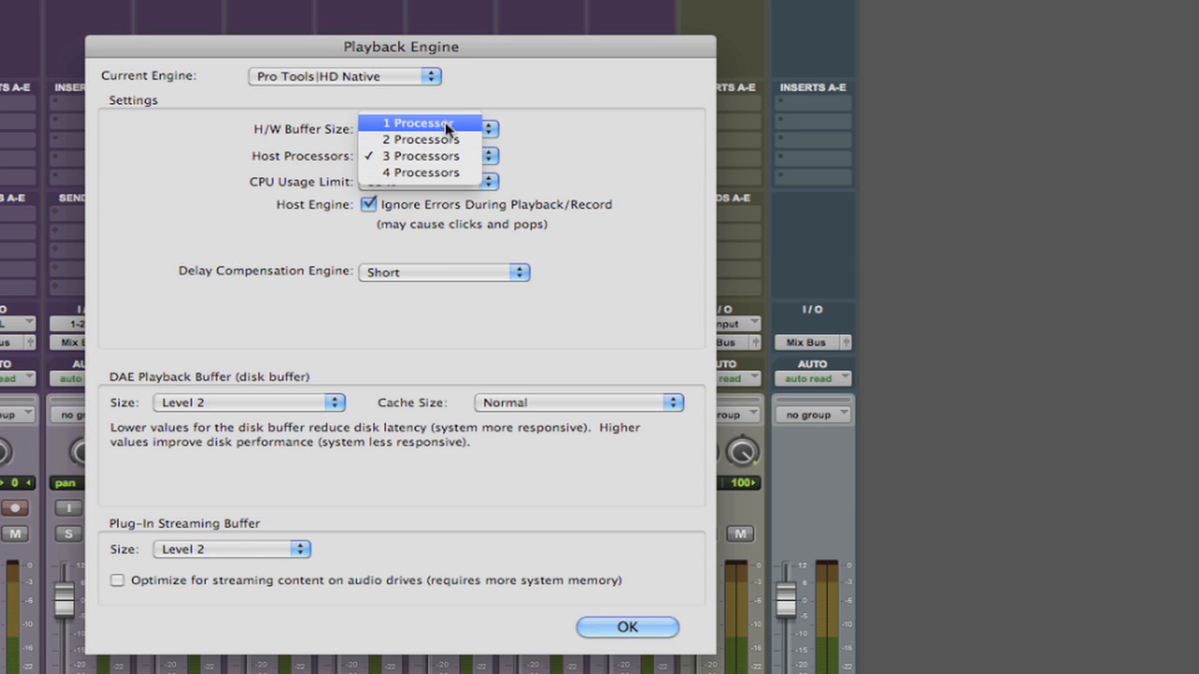
{"action": "mouse_move", "coordinate": [442, 135]}
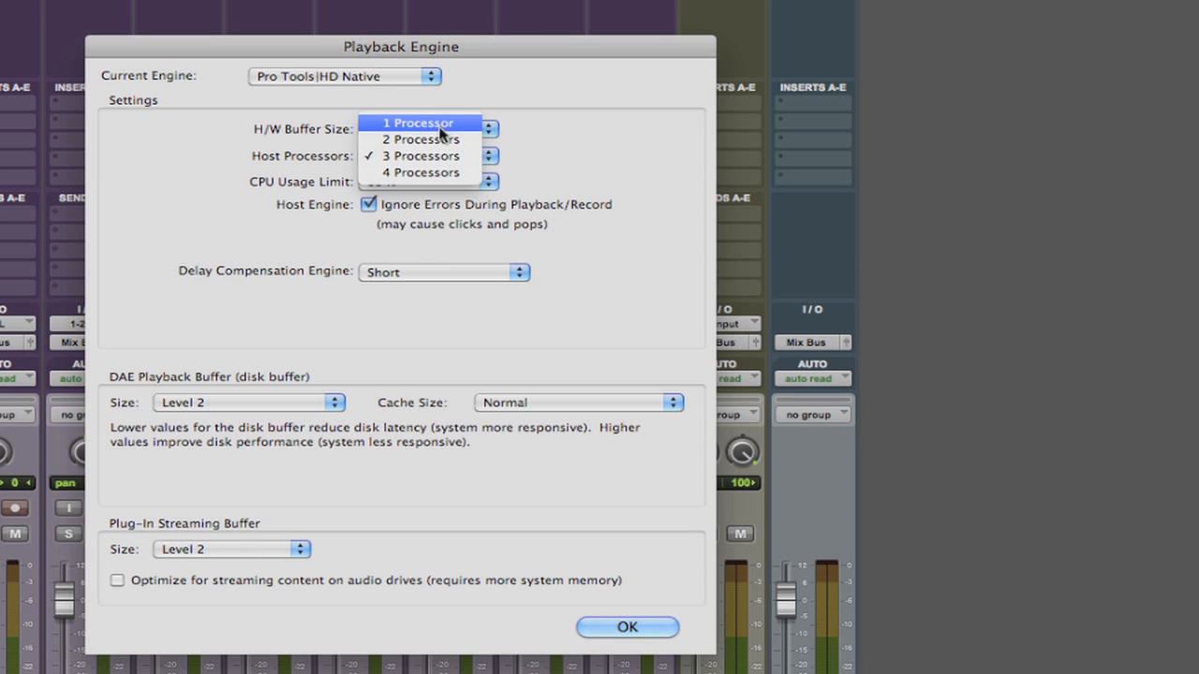
{"action": "mouse_move", "coordinate": [431, 156]}
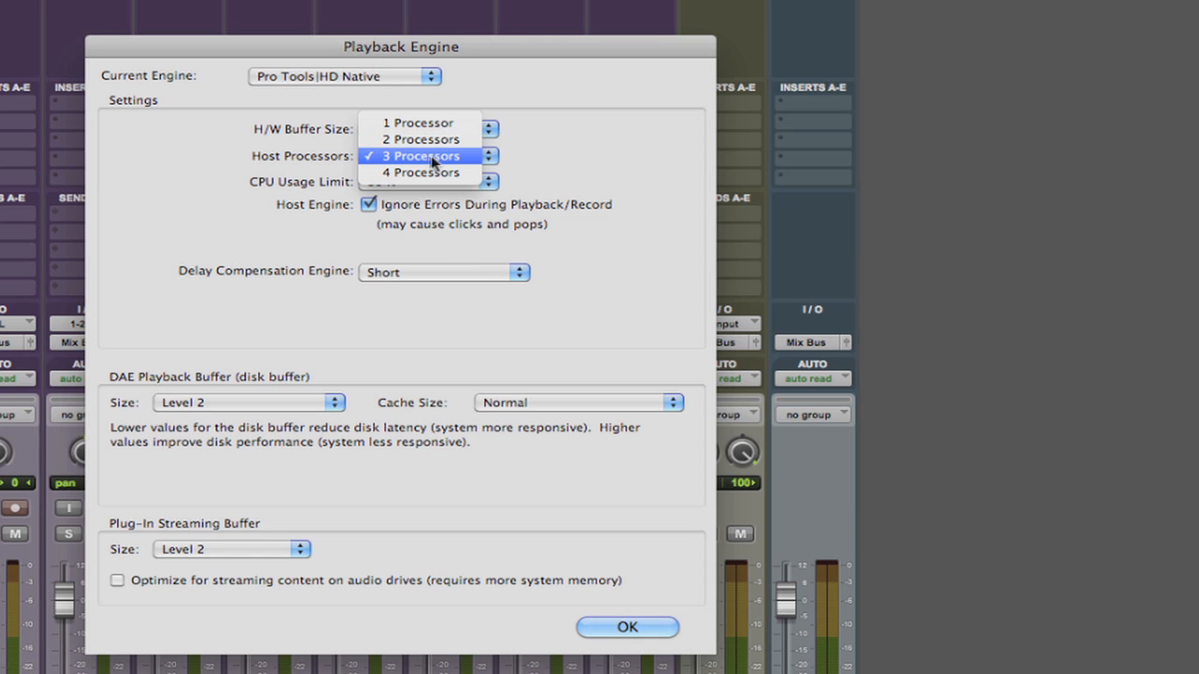
{"action": "mouse_move", "coordinate": [529, 164]}
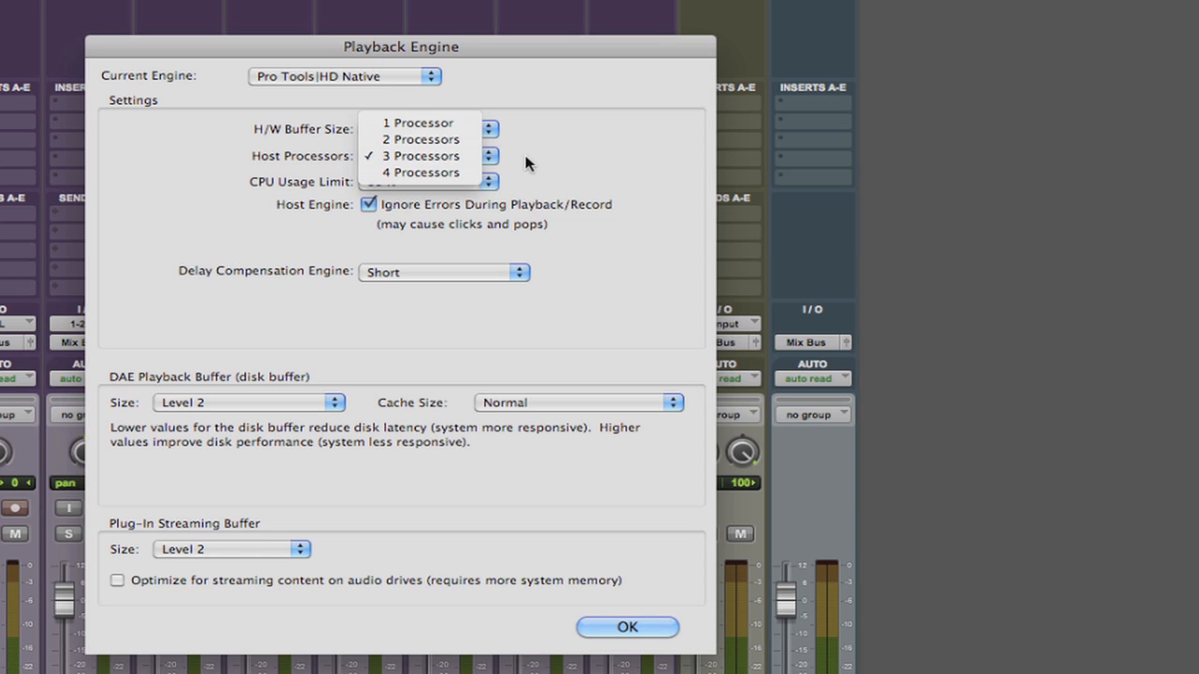
{"action": "left_click", "coordinate": [419, 156]}
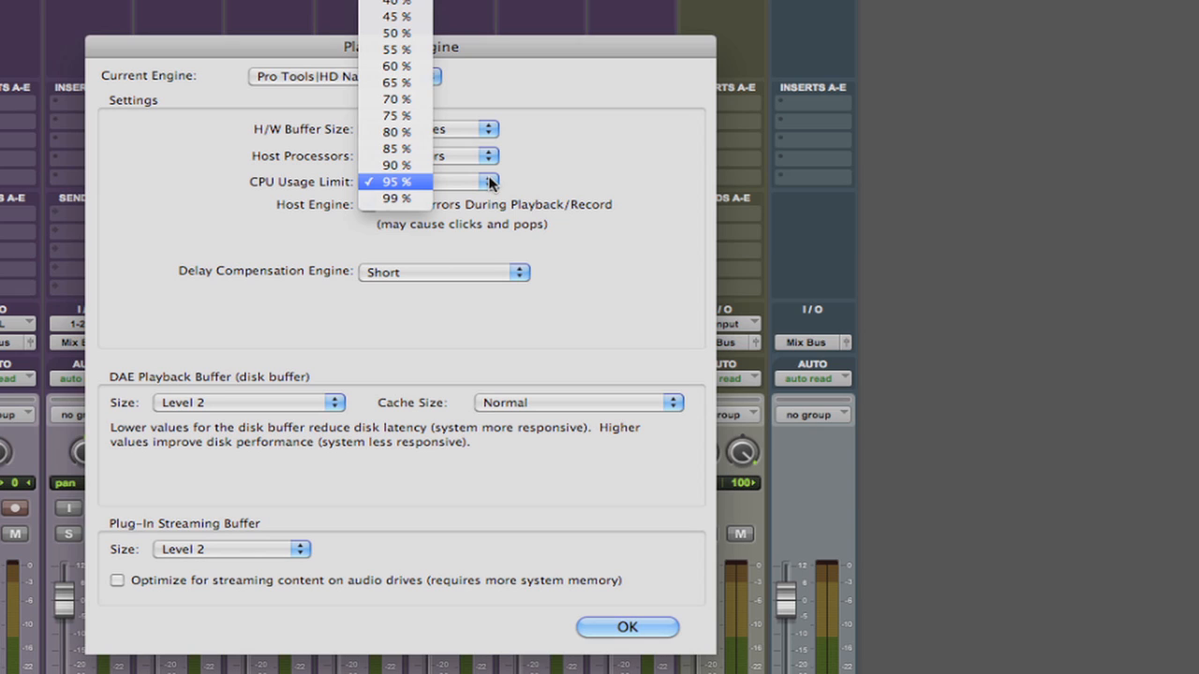
{"action": "mouse_move", "coordinate": [465, 172]}
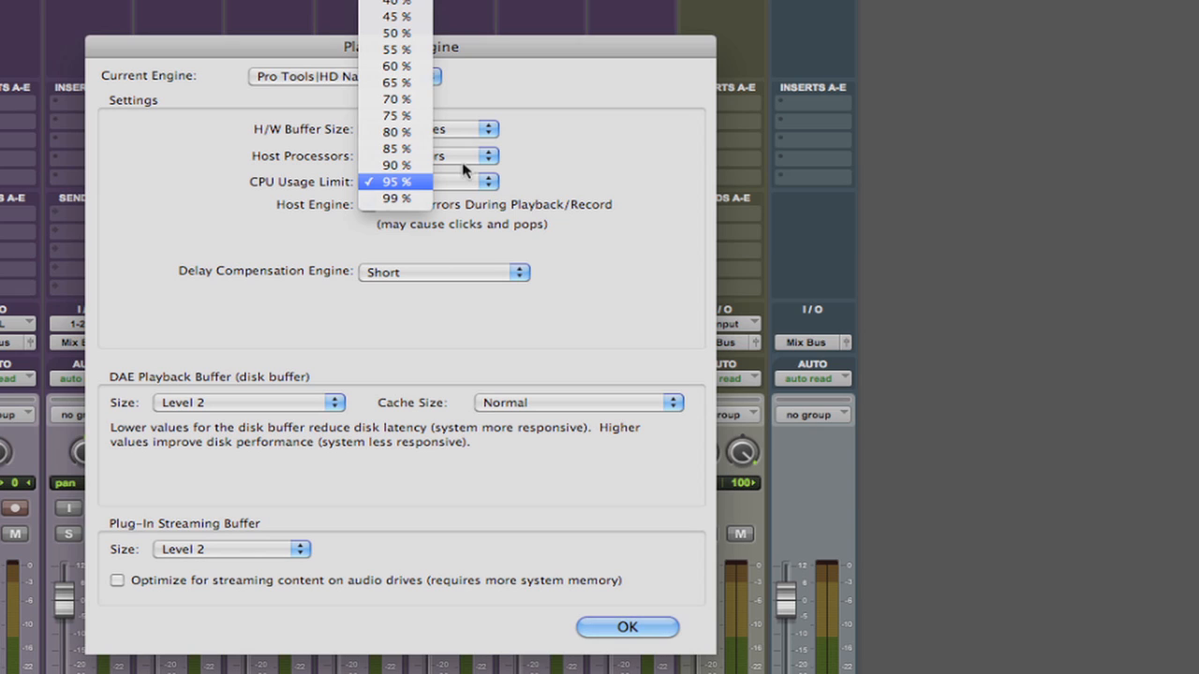
{"action": "mouse_move", "coordinate": [420, 186]}
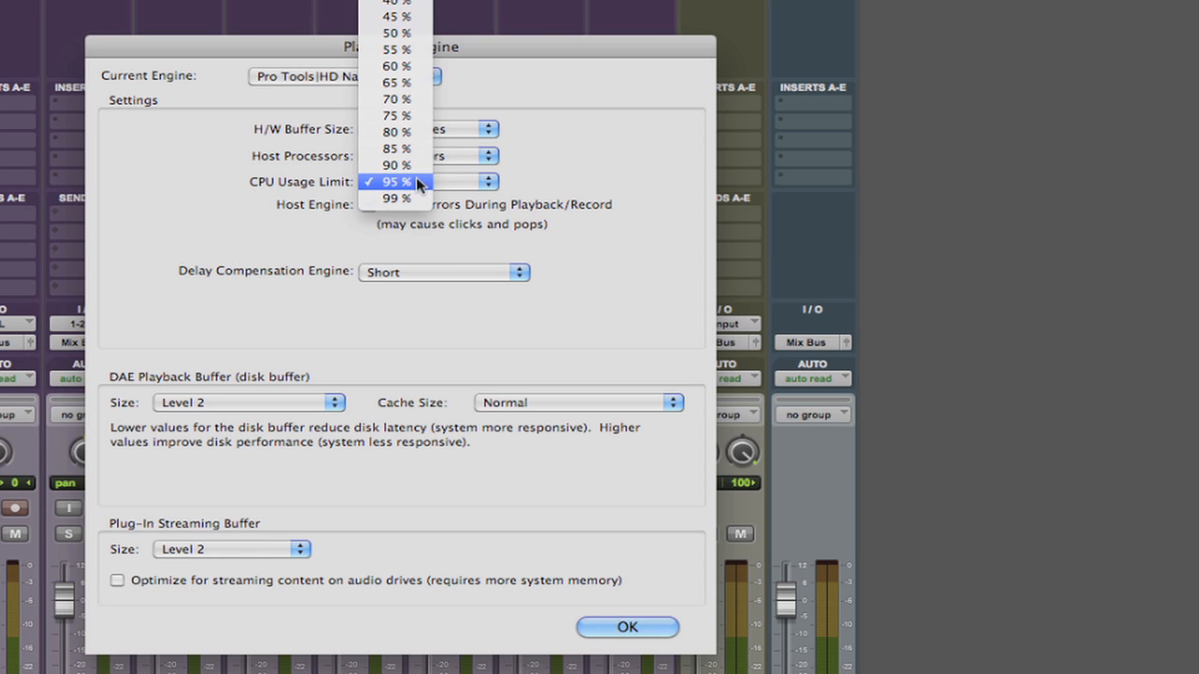
{"action": "mouse_move", "coordinate": [480, 191]}
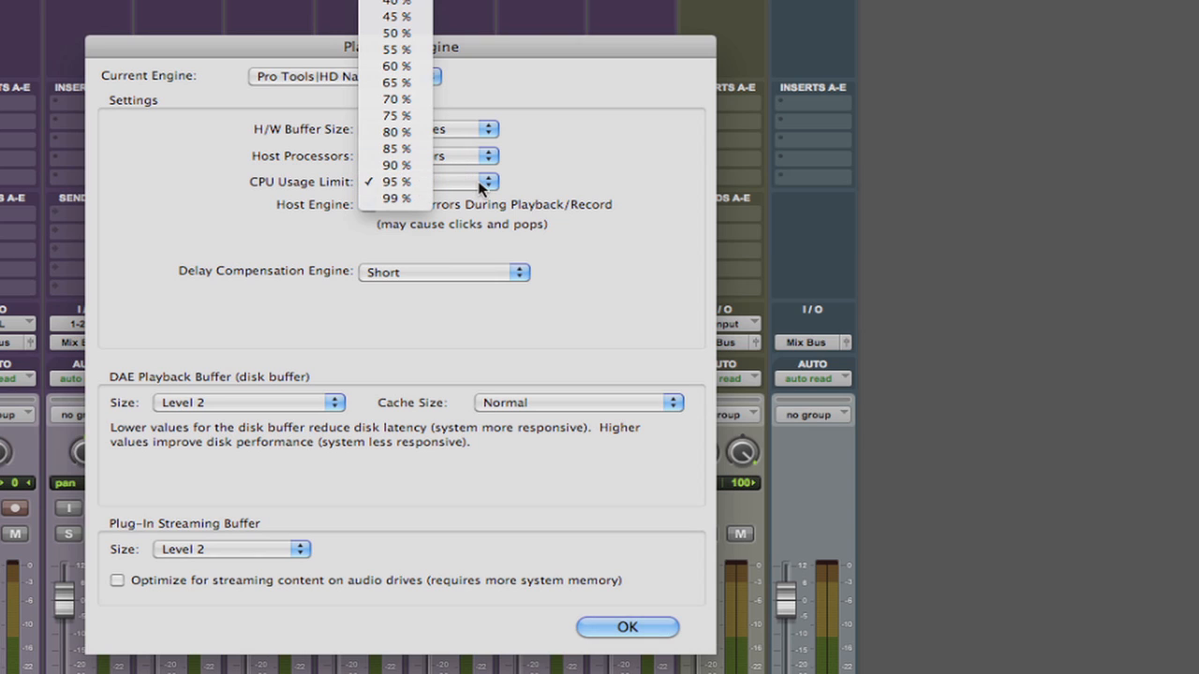
{"action": "mouse_move", "coordinate": [457, 185]}
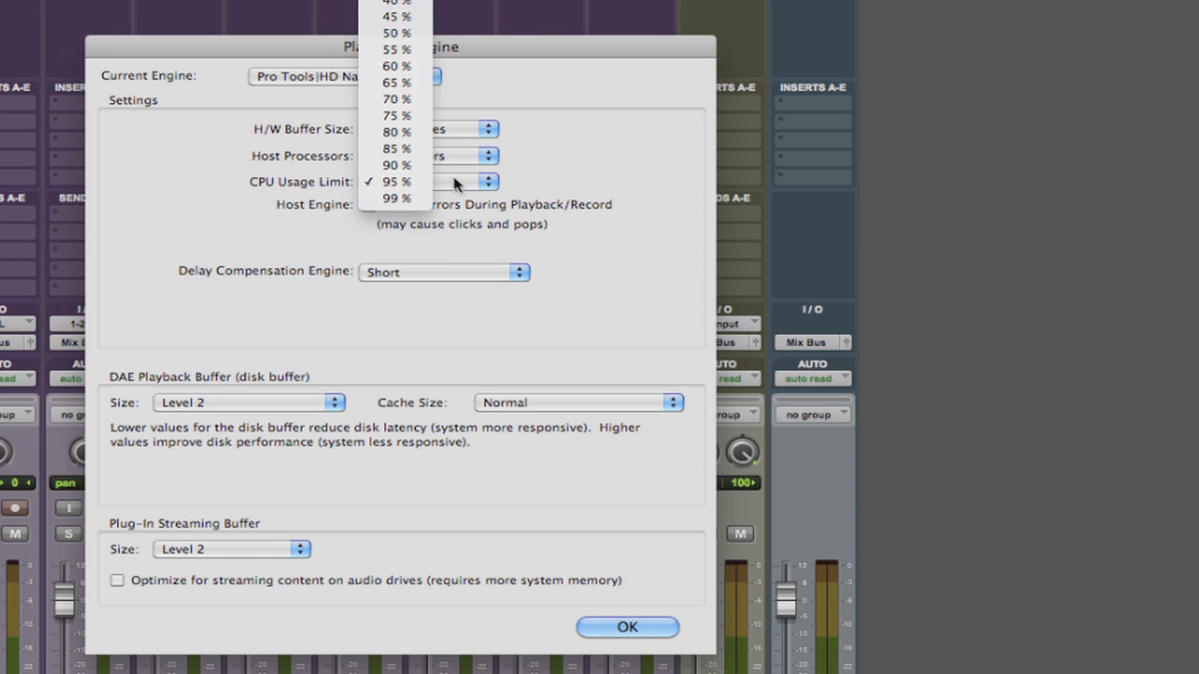
{"action": "mouse_move", "coordinate": [457, 183]}
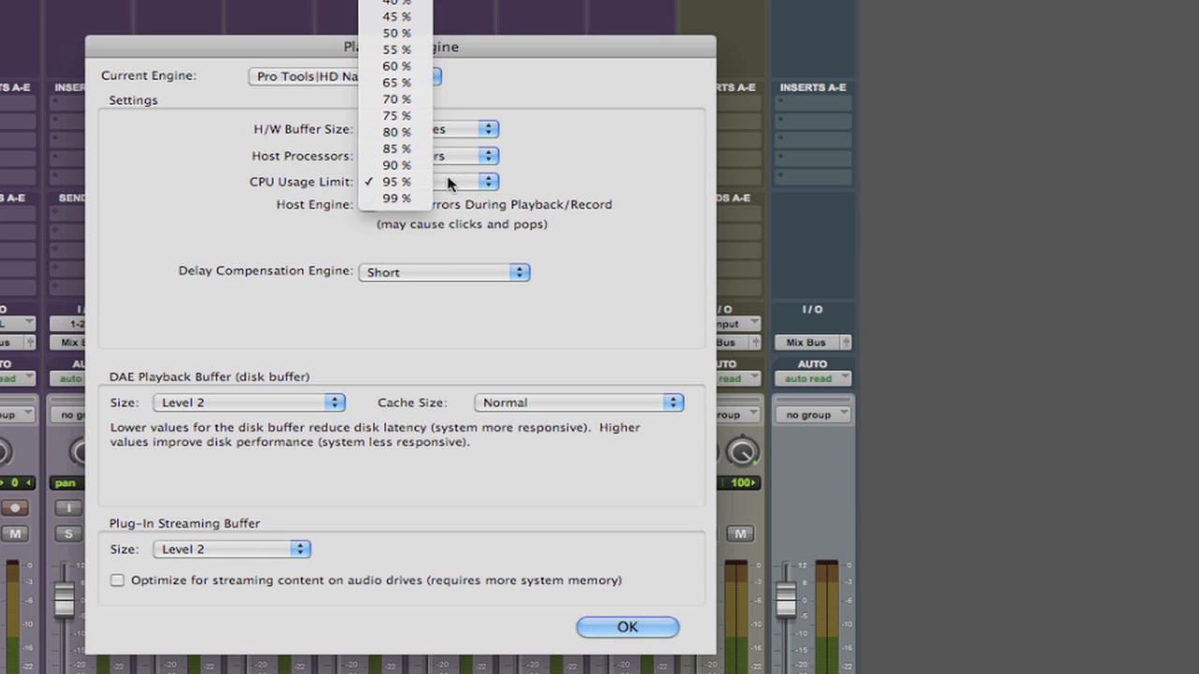
{"action": "mouse_move", "coordinate": [446, 169]}
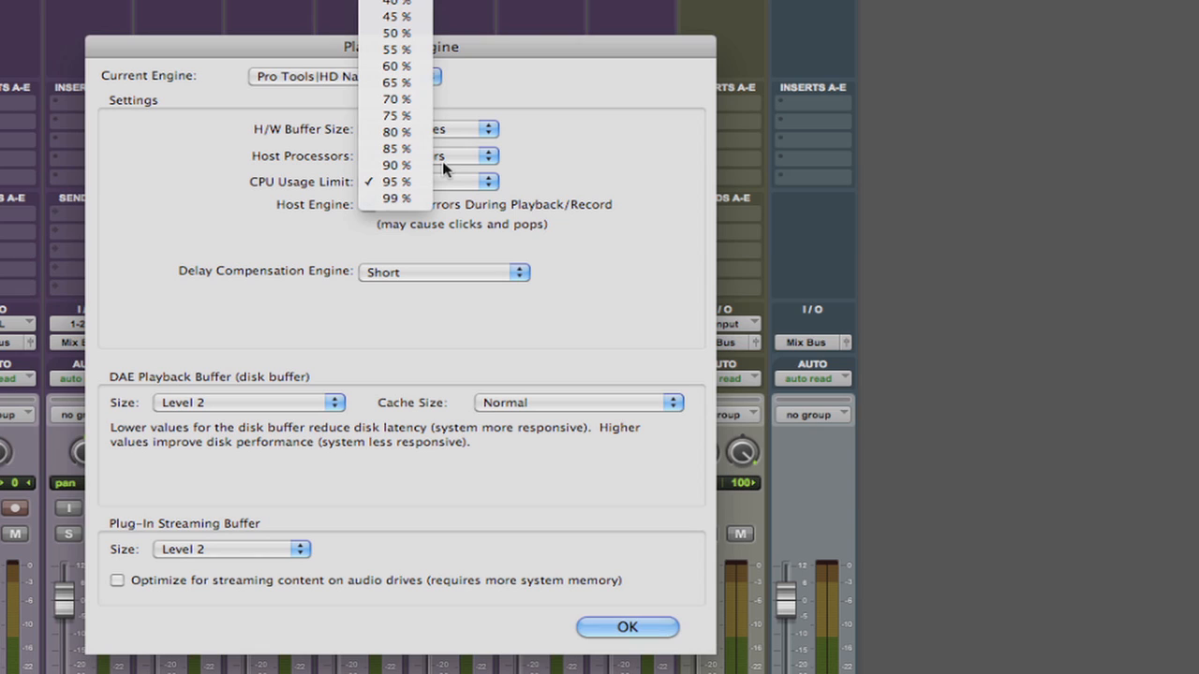
{"action": "mouse_move", "coordinate": [459, 184]}
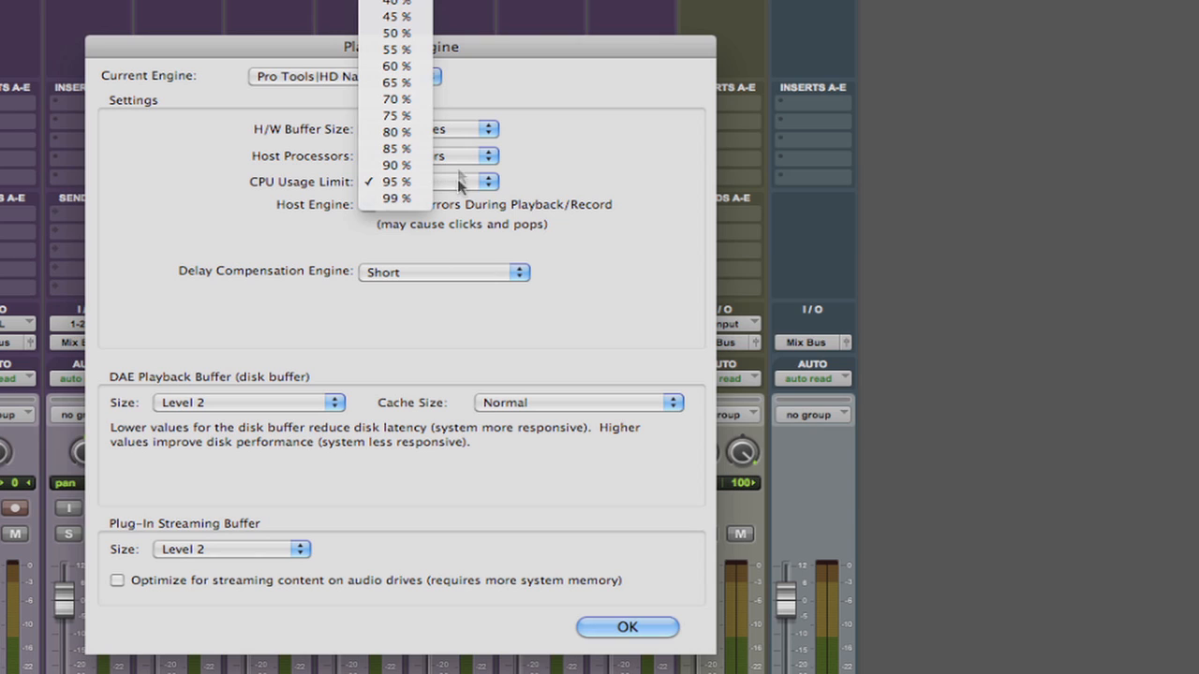
{"action": "mouse_move", "coordinate": [547, 187]}
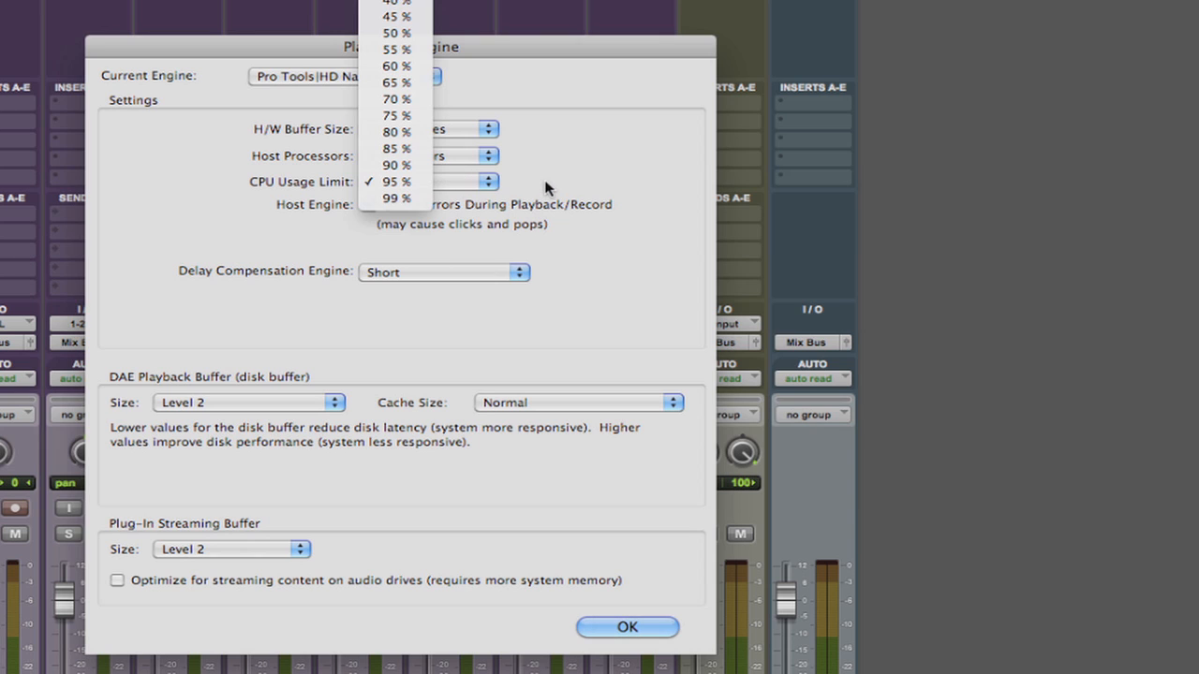
{"action": "mouse_move", "coordinate": [547, 185]}
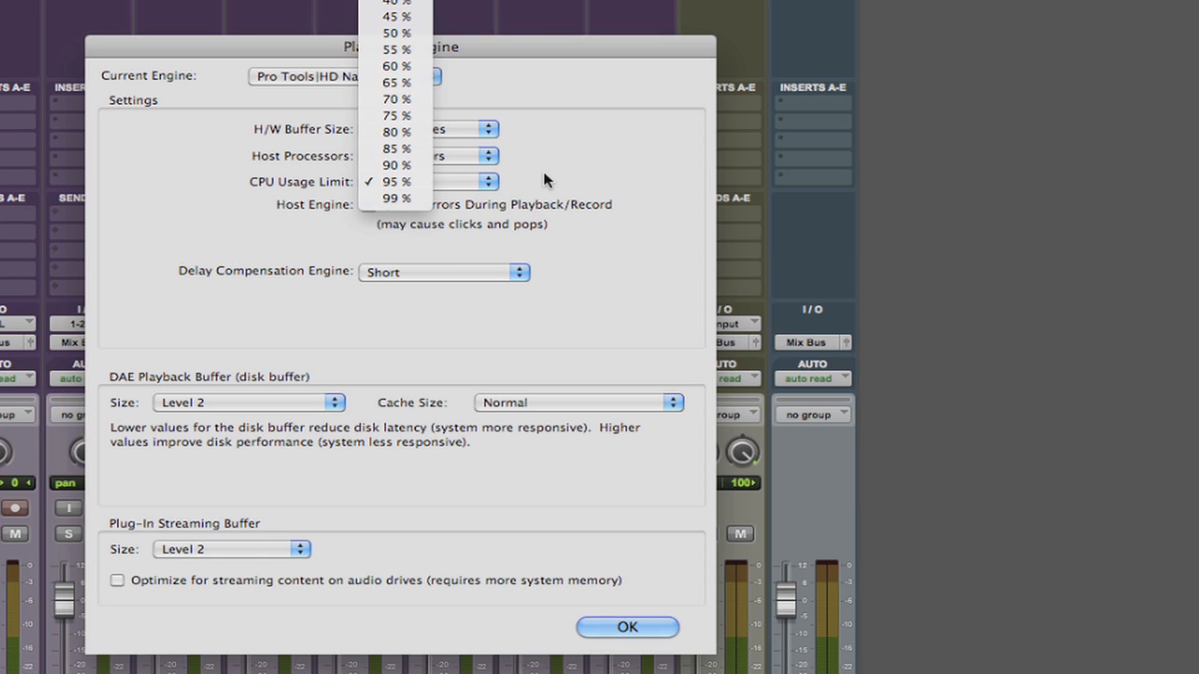
{"action": "mouse_move", "coordinate": [396, 148]}
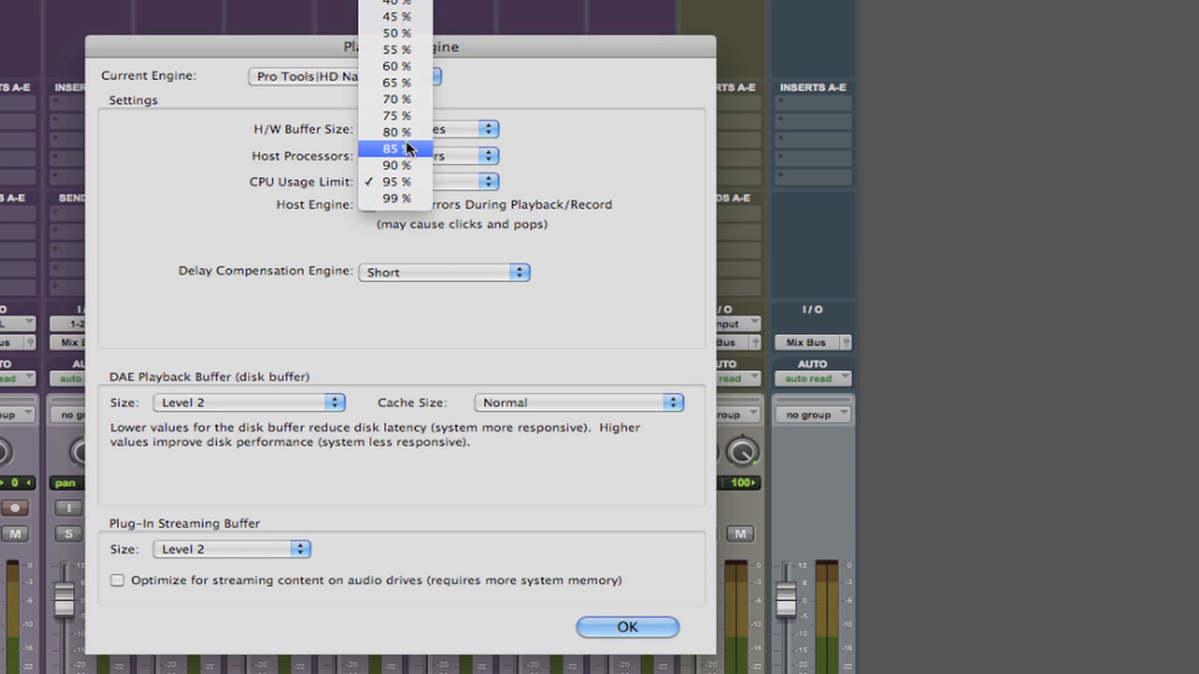
{"action": "mouse_move", "coordinate": [395, 132]}
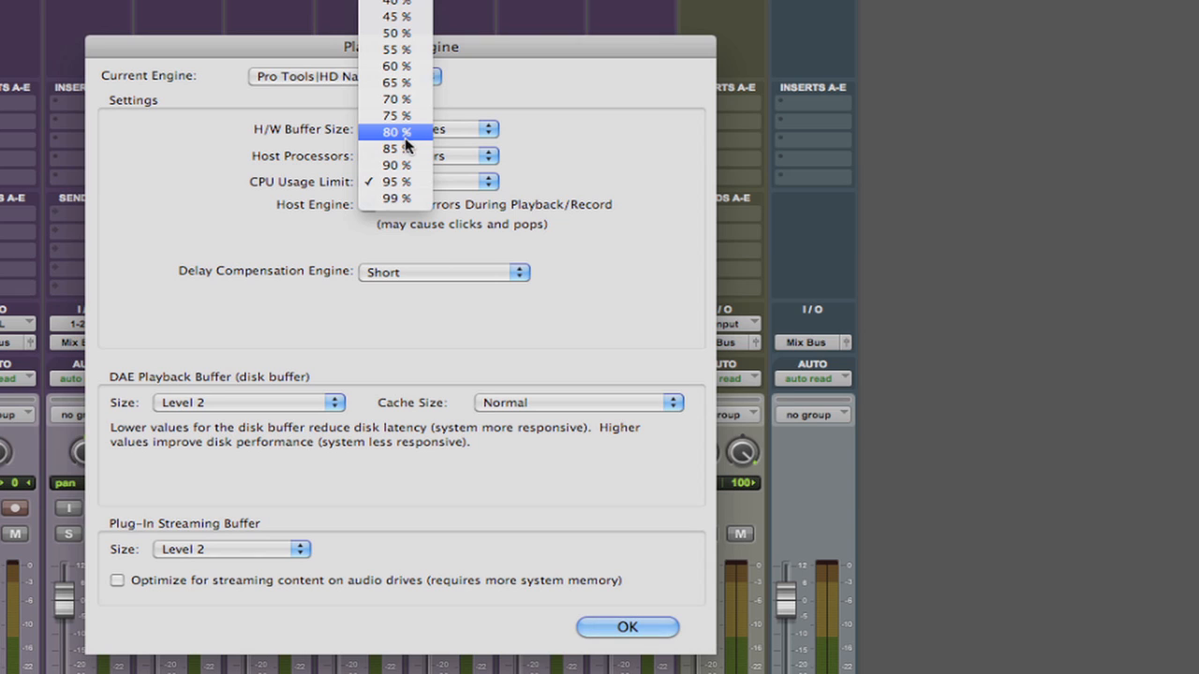
{"action": "mouse_move", "coordinate": [395, 165]}
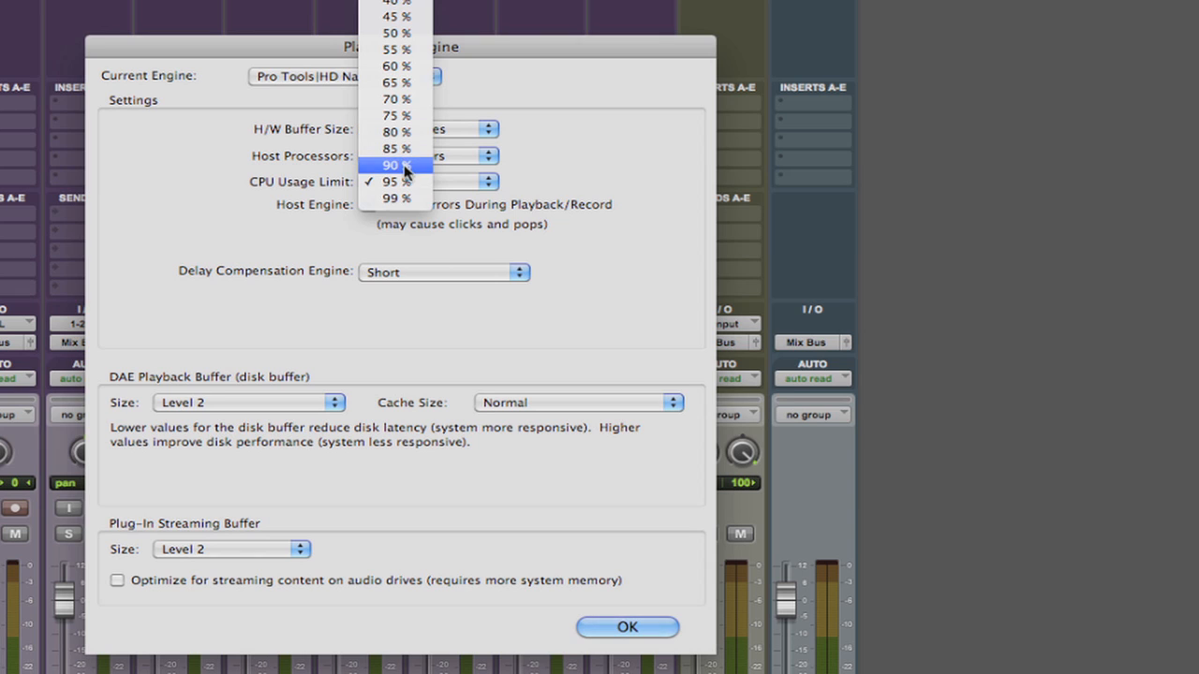
{"action": "mouse_move", "coordinate": [407, 182]}
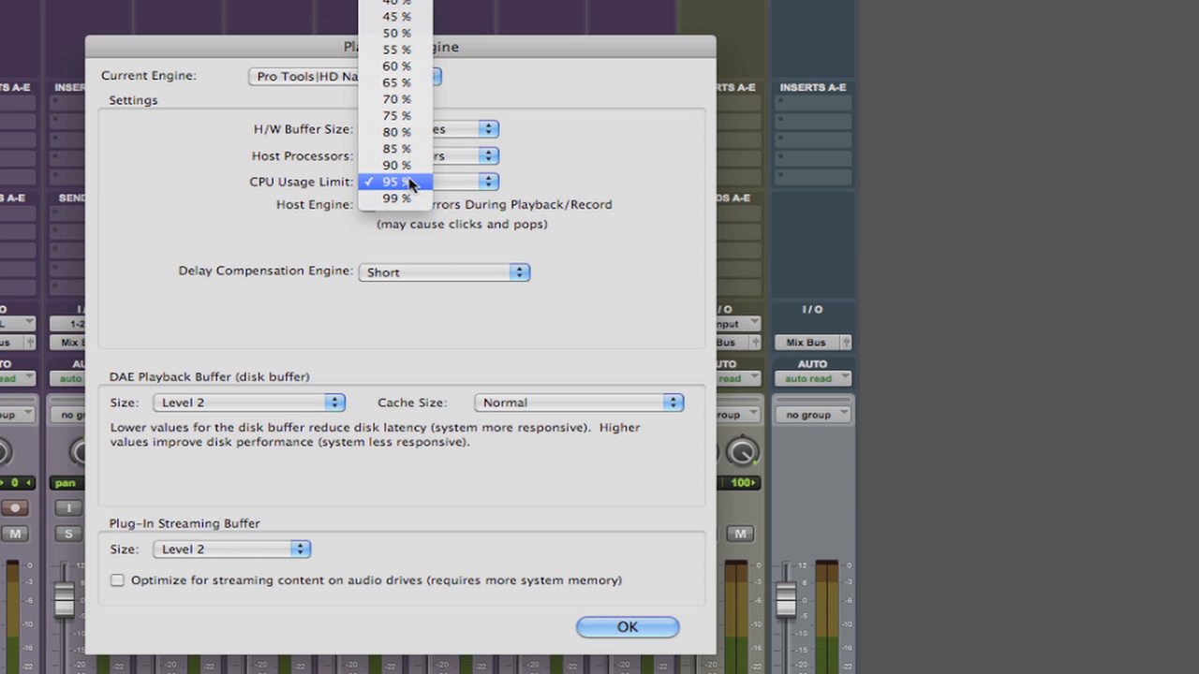
Set the CPU Usage Limit to 95% with 3 host processors.
{"action": "left_click", "coordinate": [395, 182]}
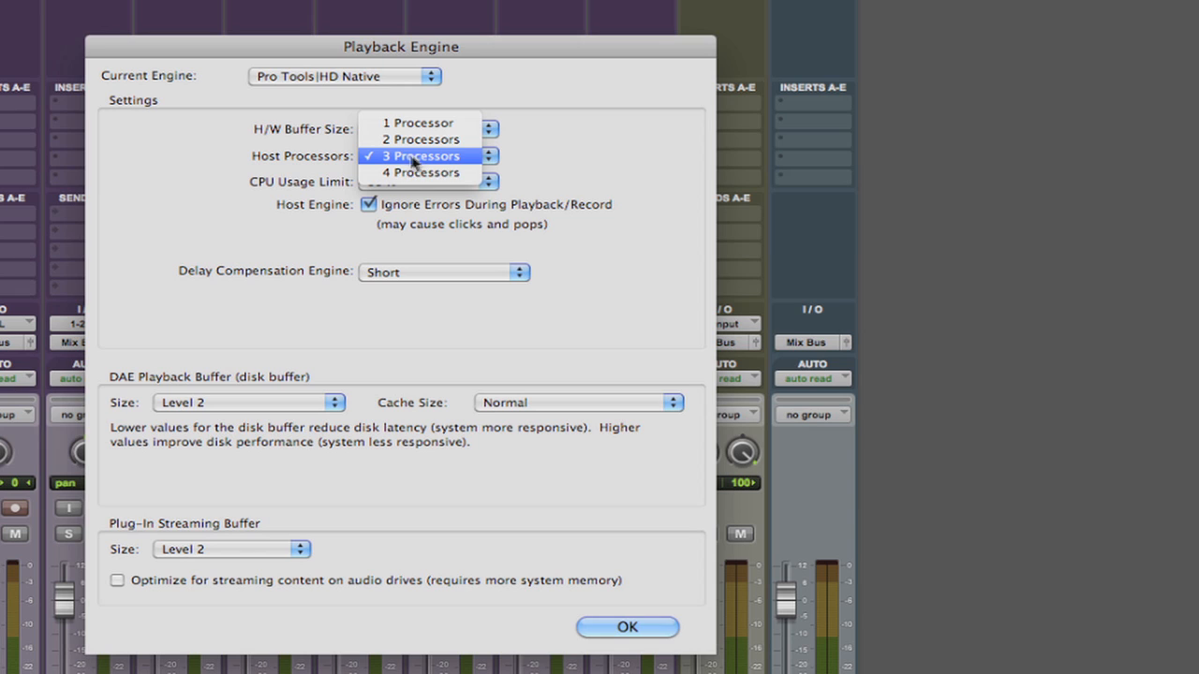
{"action": "mouse_move", "coordinate": [547, 170]}
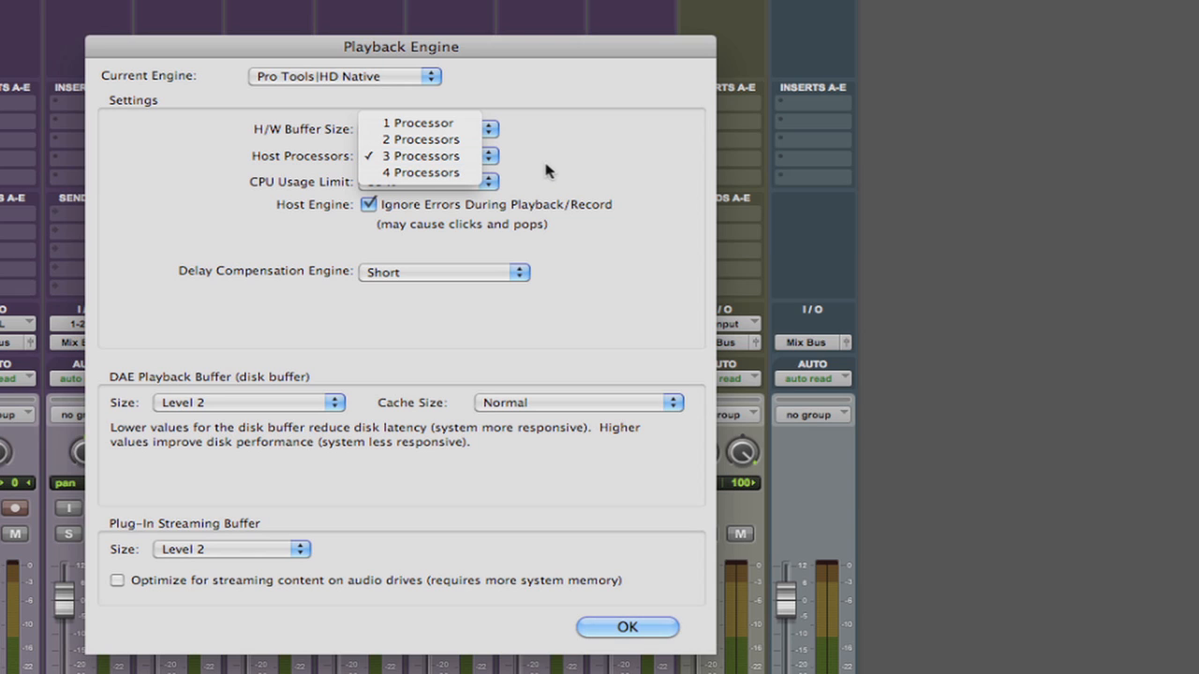
{"action": "mouse_move", "coordinate": [553, 177]}
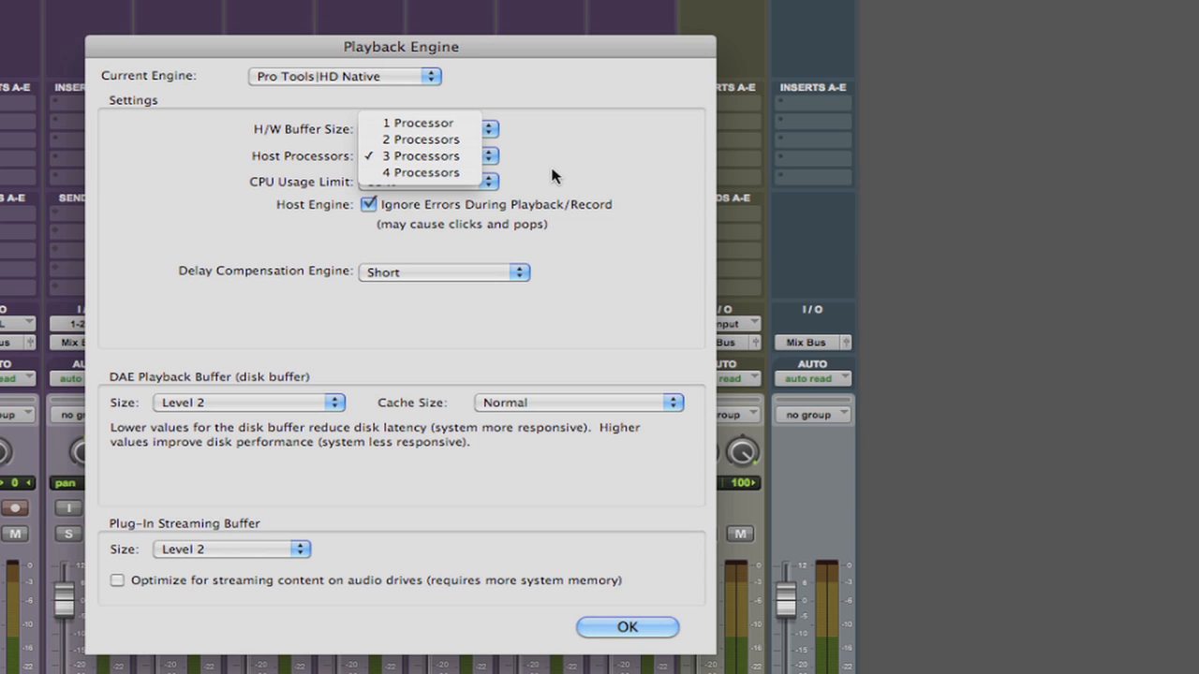
{"action": "left_click", "coordinate": [420, 156]}
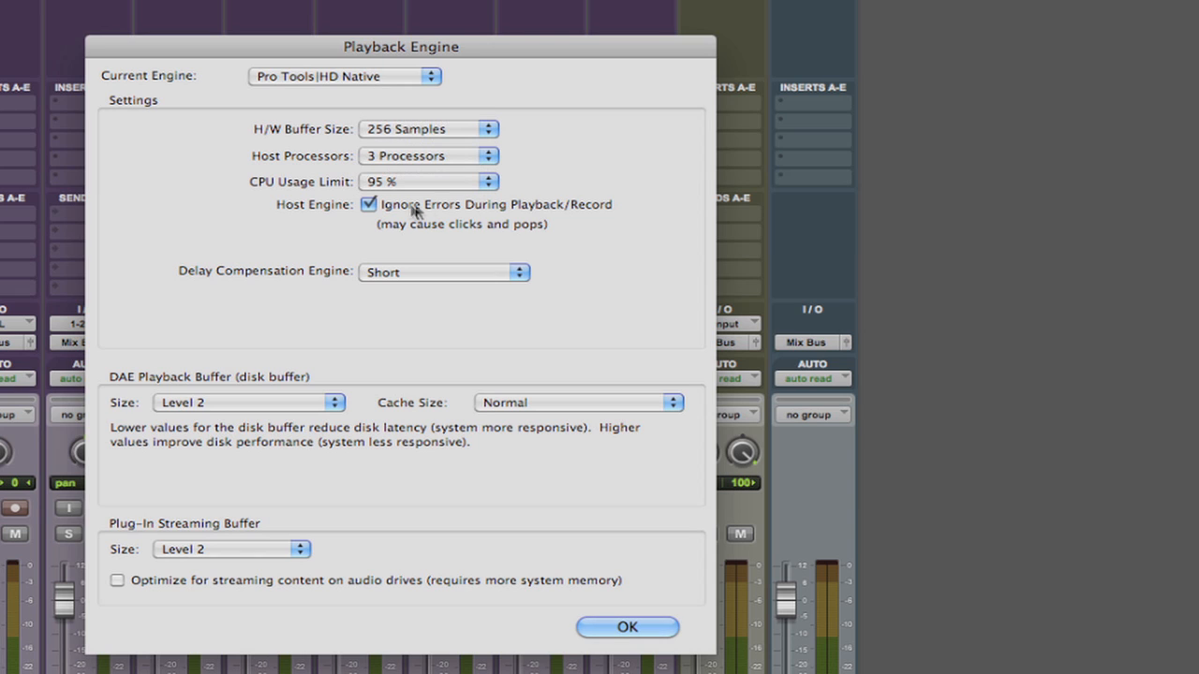
{"action": "mouse_move", "coordinate": [382, 210]}
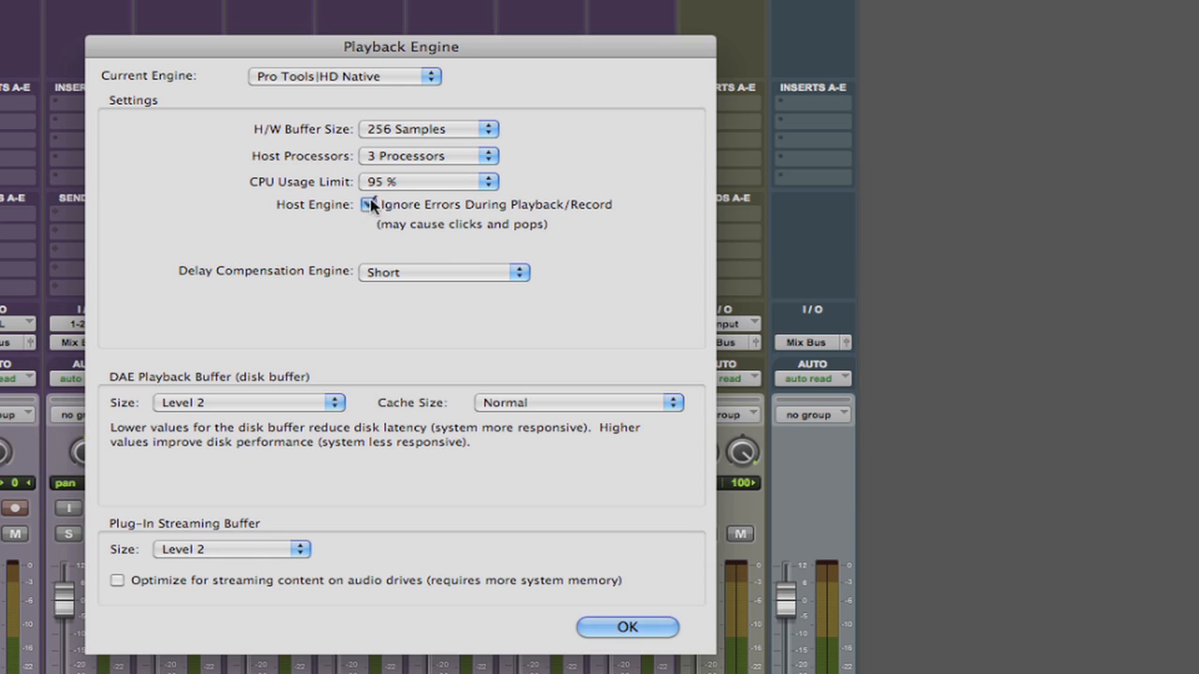
{"action": "left_click", "coordinate": [367, 204]}
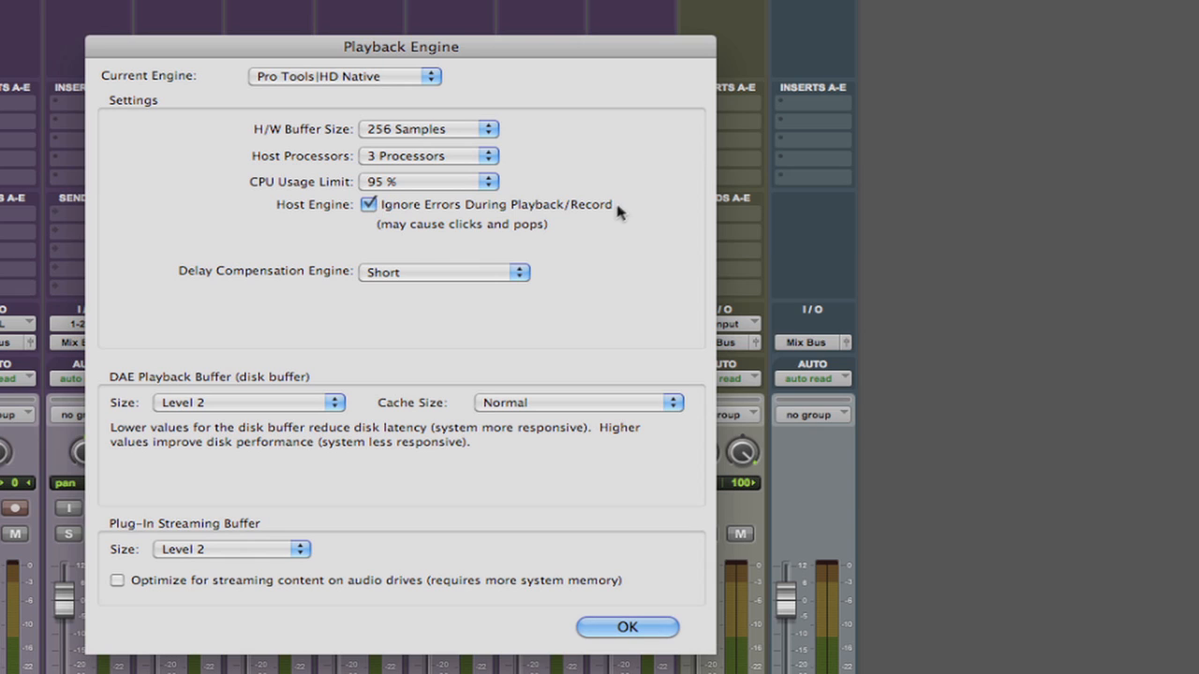
{"action": "mouse_move", "coordinate": [506, 202]}
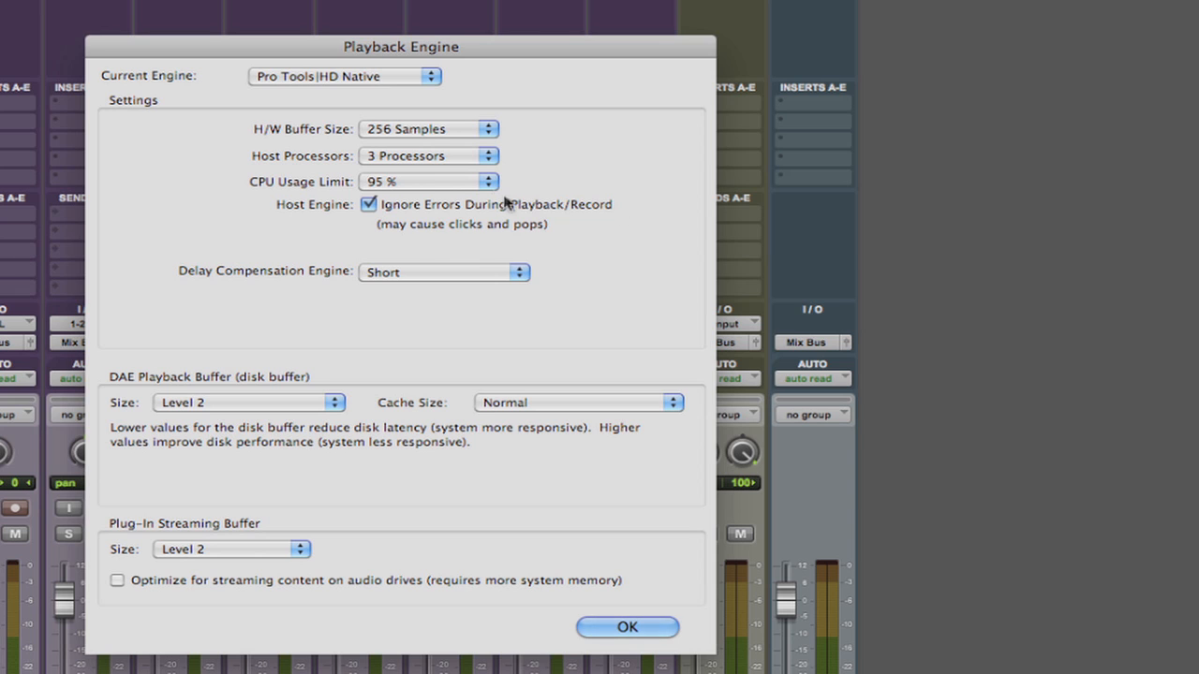
{"action": "mouse_move", "coordinate": [625, 186]}
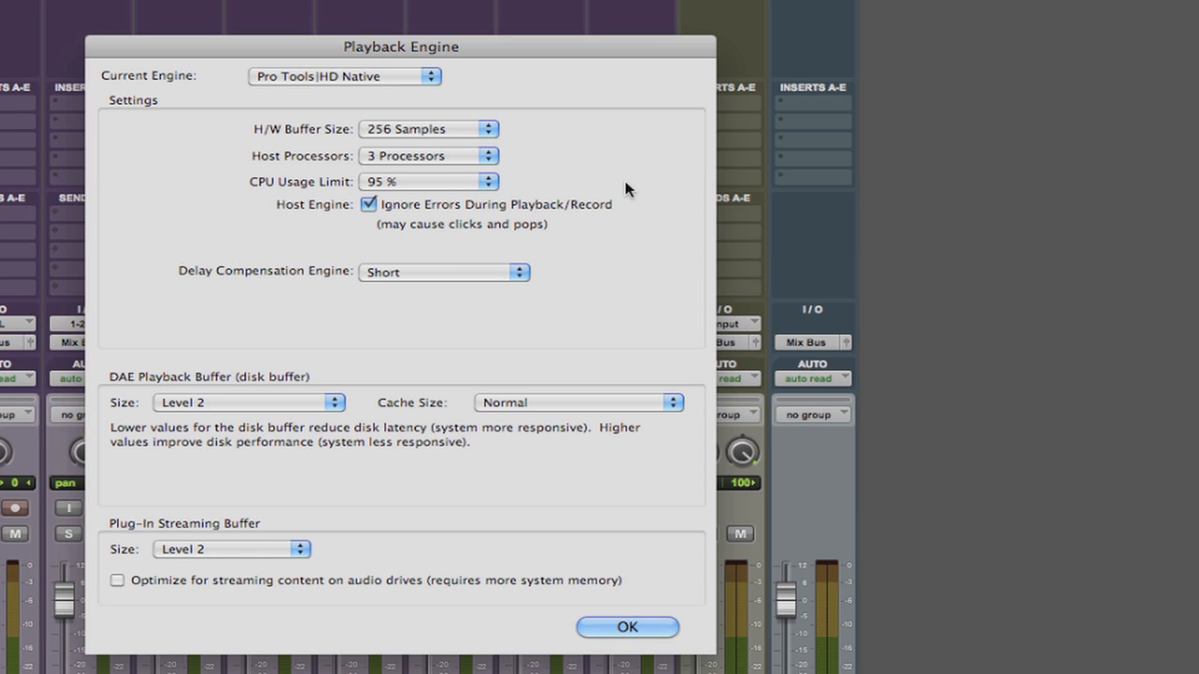
{"action": "mouse_move", "coordinate": [611, 210]}
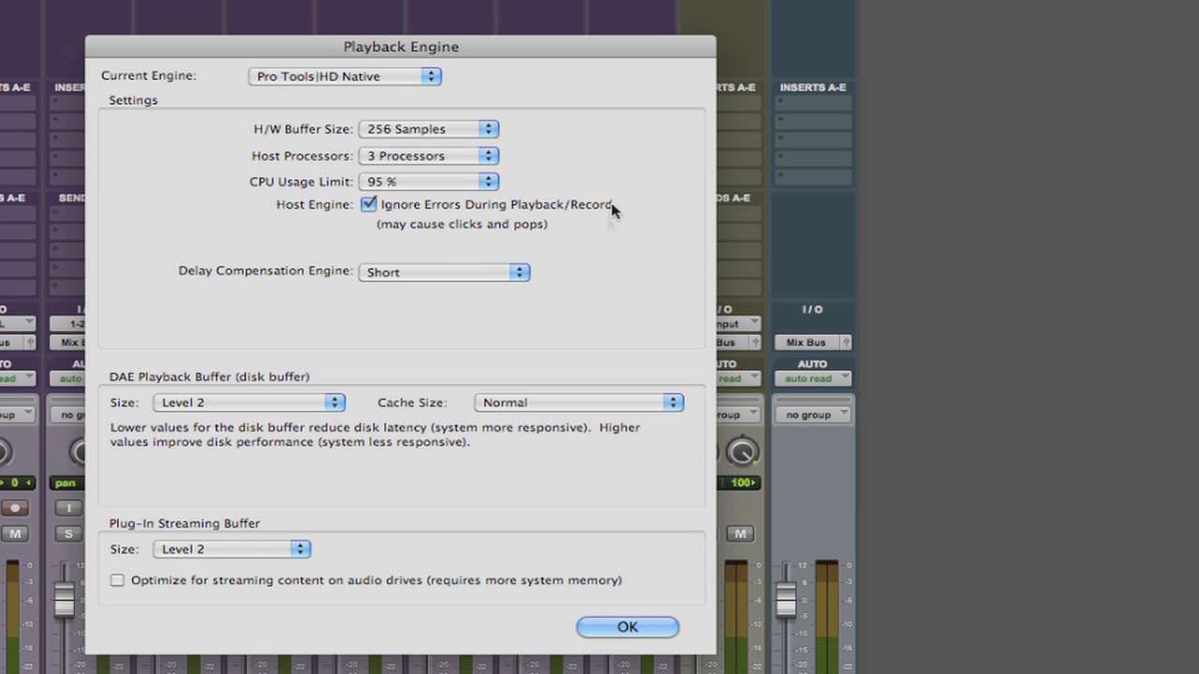
{"action": "mouse_move", "coordinate": [514, 283]}
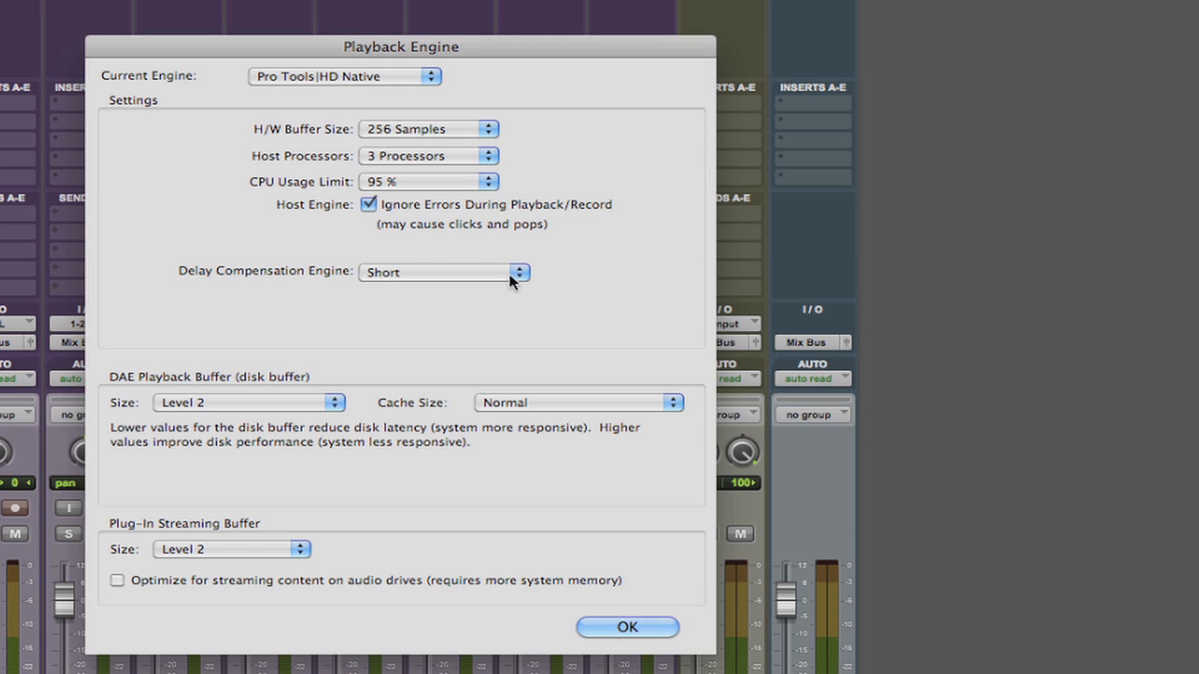
{"action": "left_click", "coordinate": [517, 272]}
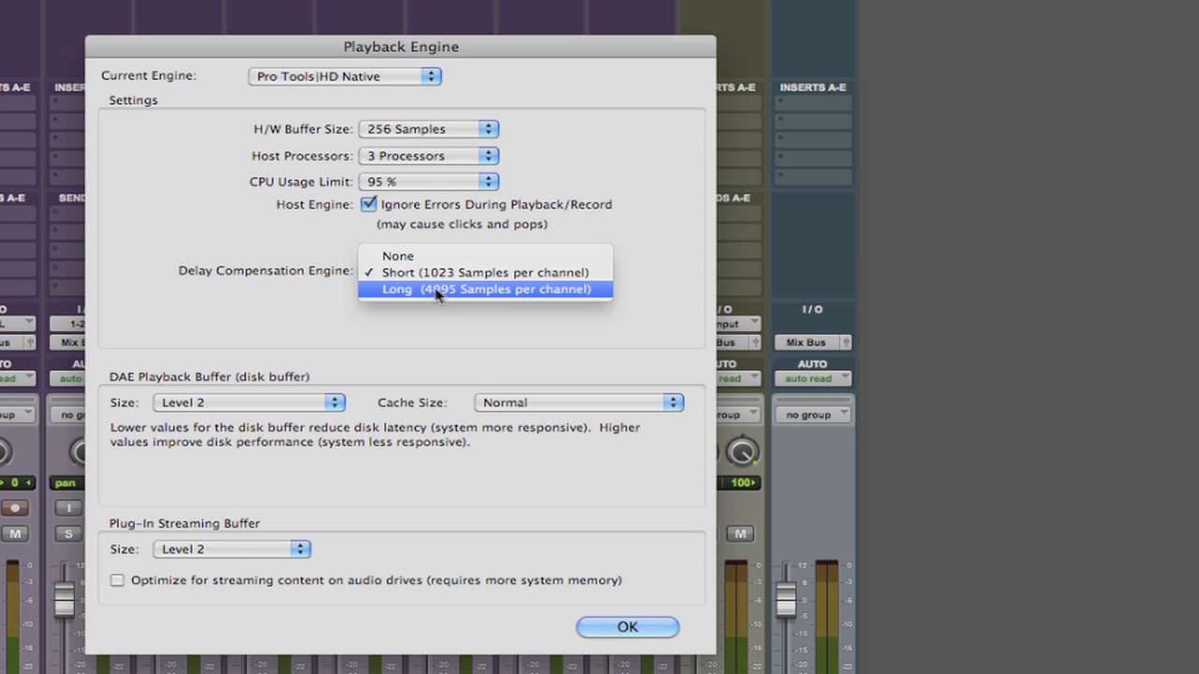
{"action": "mouse_move", "coordinate": [446, 274]}
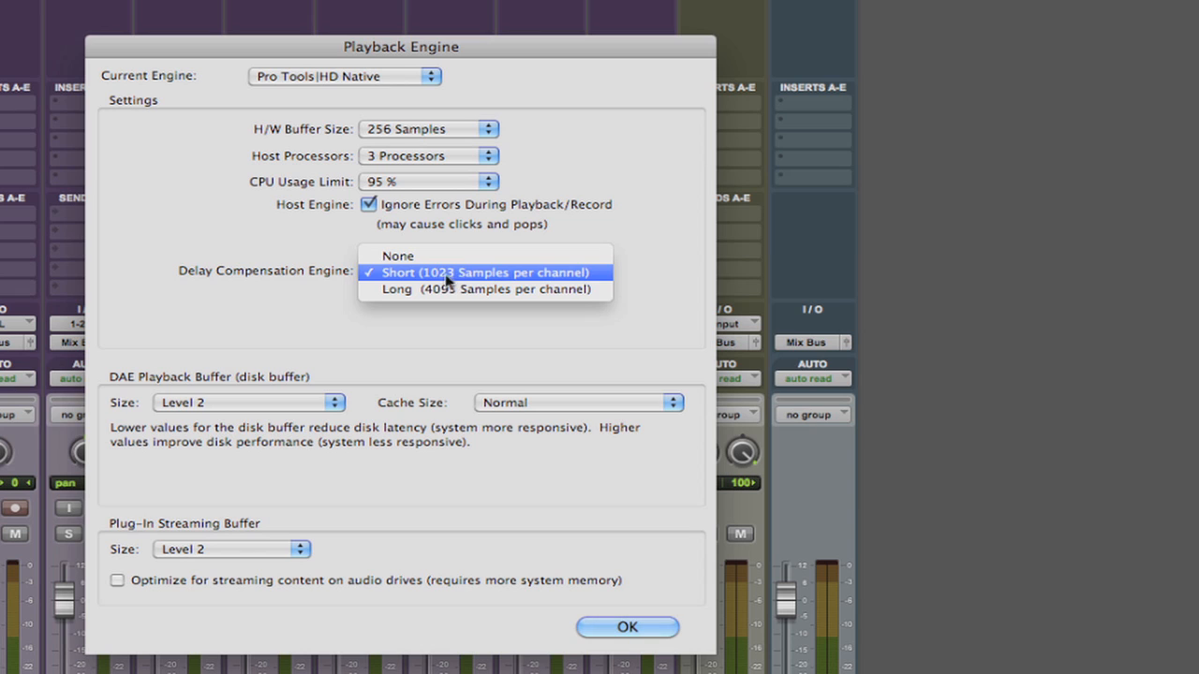
Set the Delay Compensation Engine to Short (1023 samples per channel).
{"action": "left_click", "coordinate": [484, 274]}
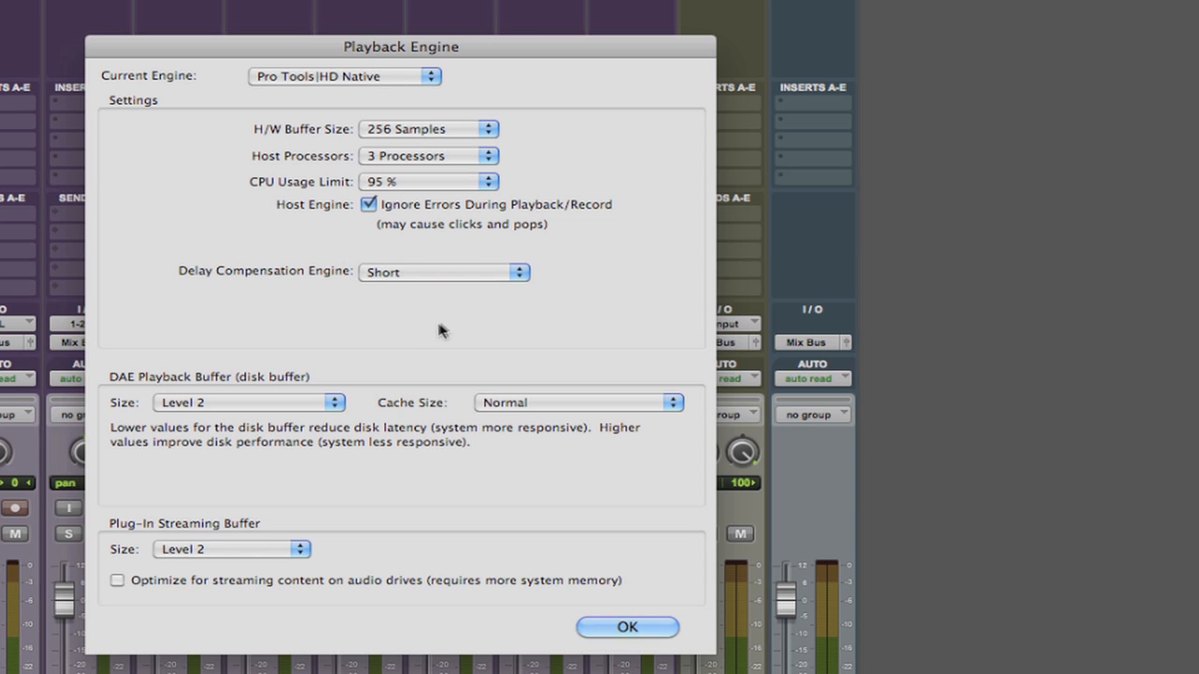
{"action": "mouse_move", "coordinate": [298, 408]}
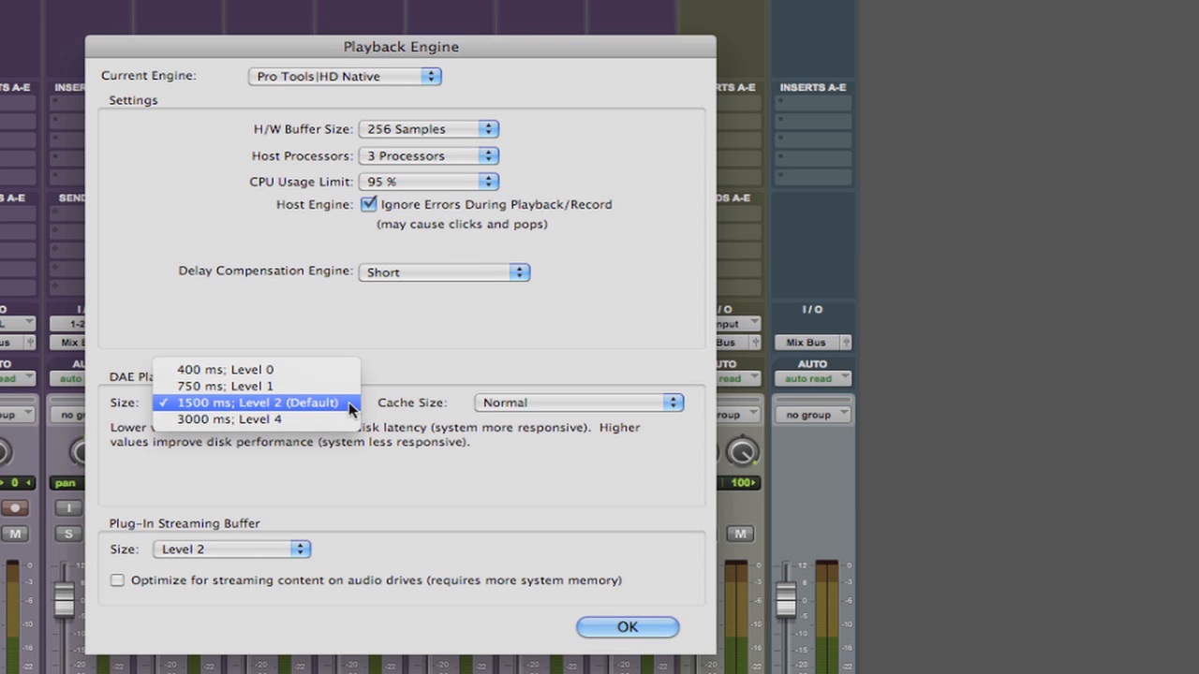
{"action": "mouse_move", "coordinate": [389, 409]}
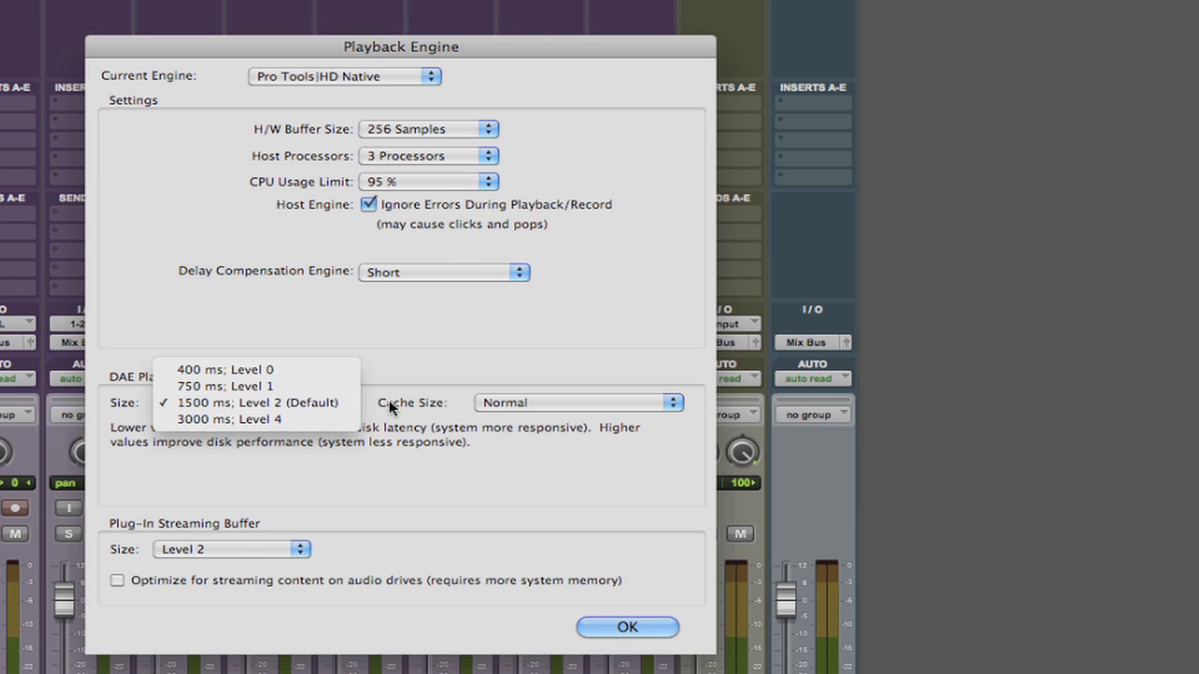
{"action": "mouse_move", "coordinate": [419, 371]}
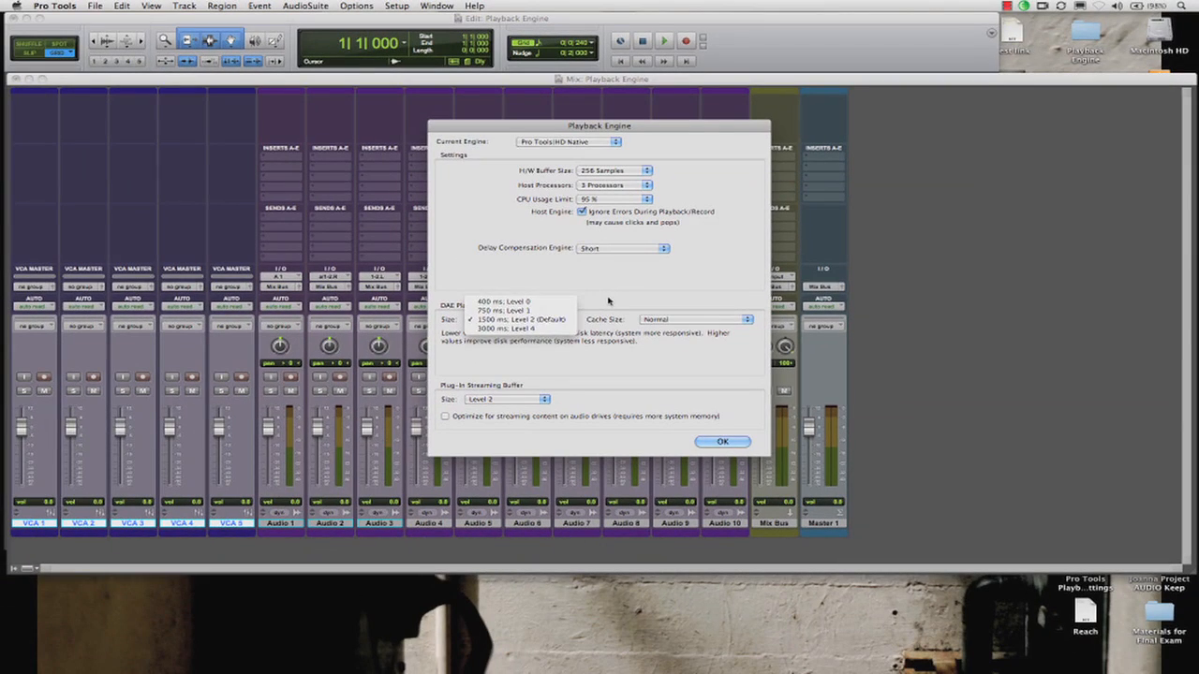
Keep the DAE Playback Buffer Size at 1500 ms, Level 2 (Default).
{"action": "left_click", "coordinate": [521, 318]}
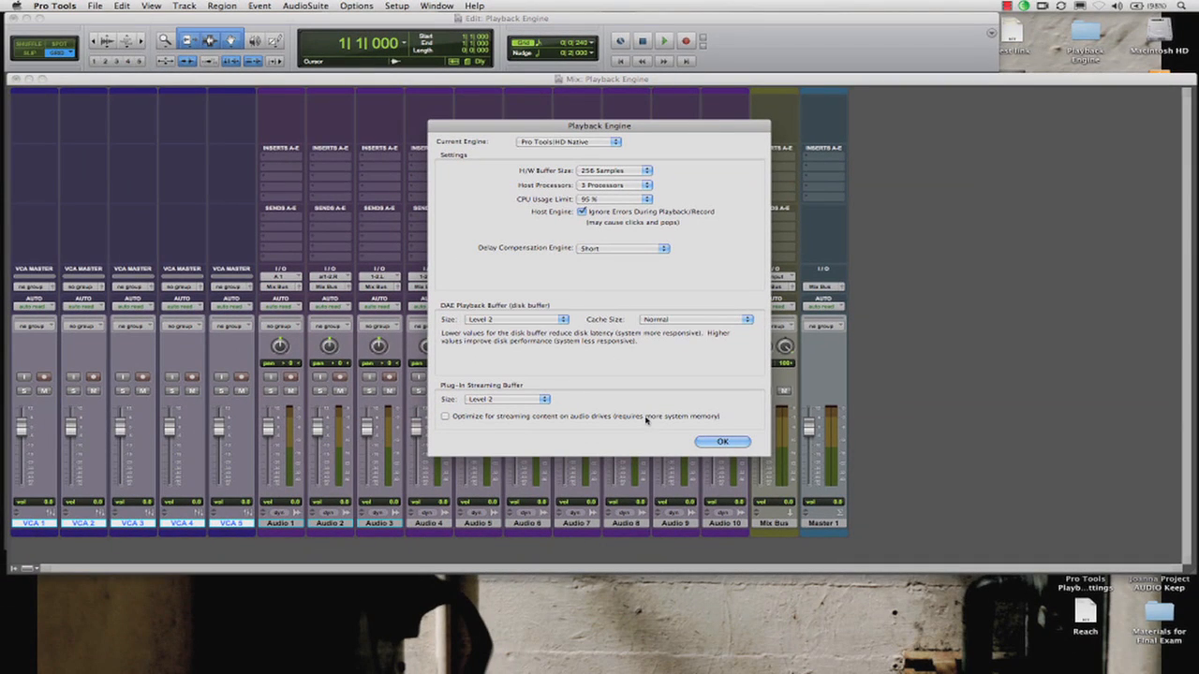
{"action": "mouse_move", "coordinate": [655, 401]}
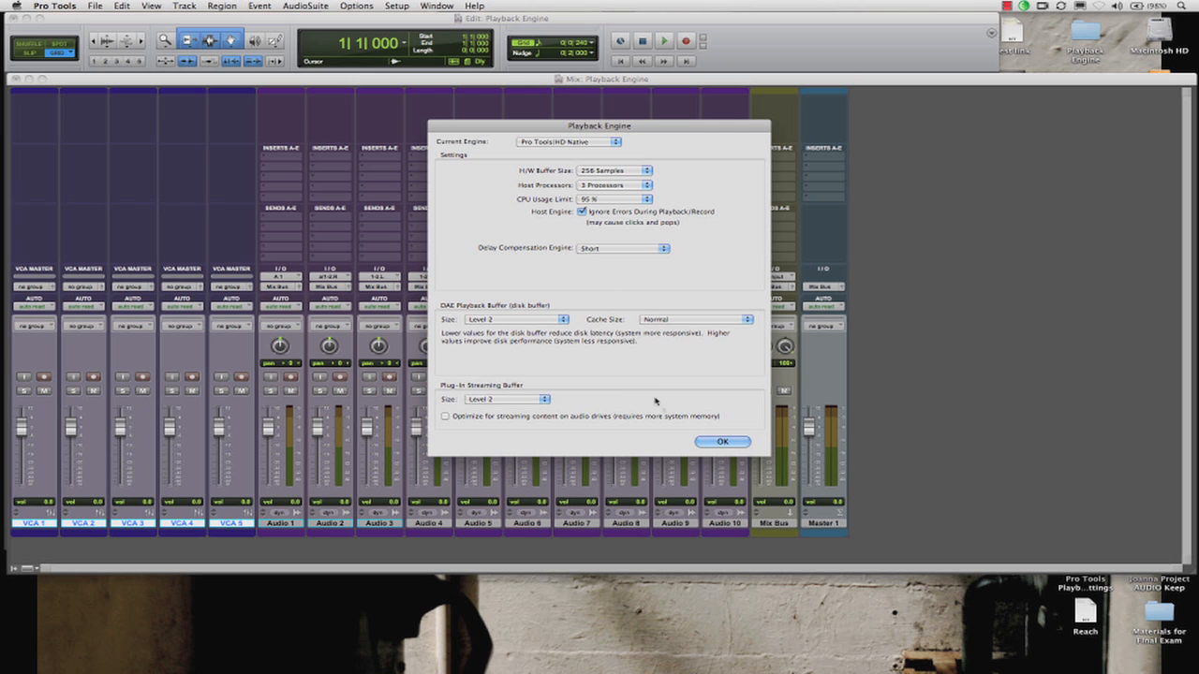